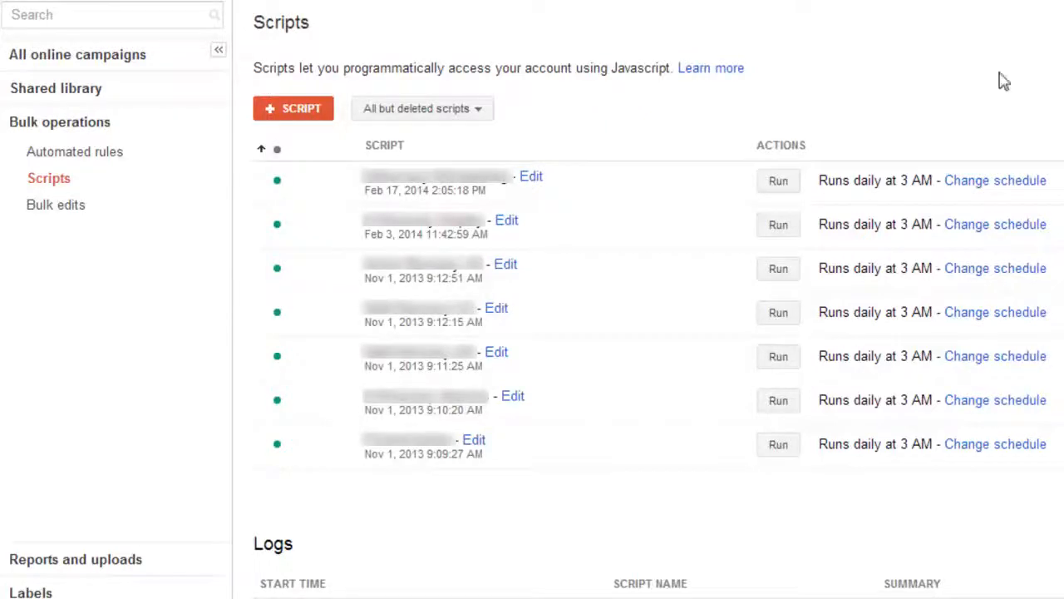
pyautogui.moveTo(858, 70)
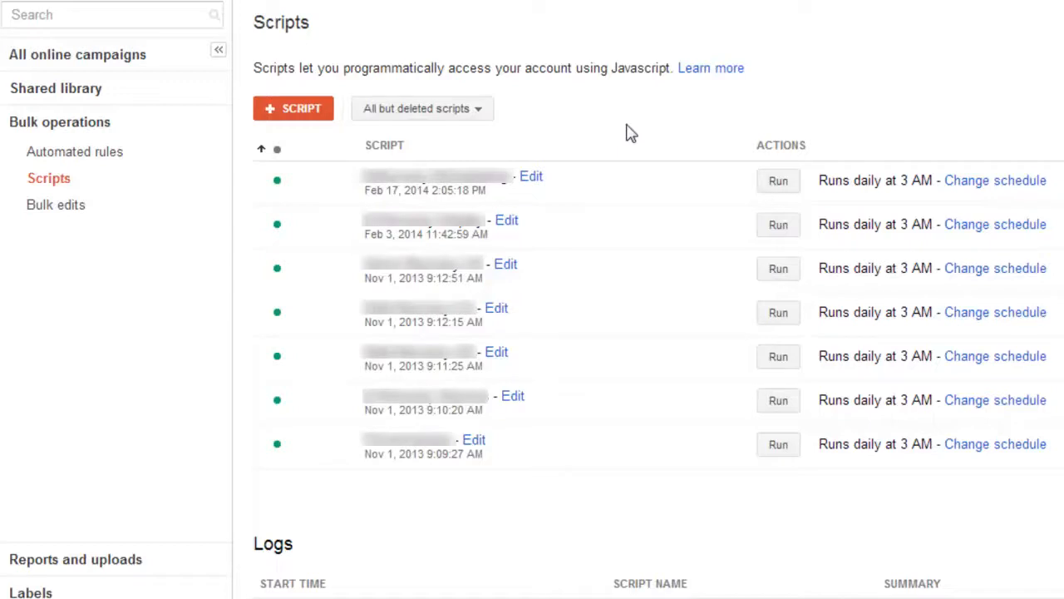
pyautogui.moveTo(625, 123)
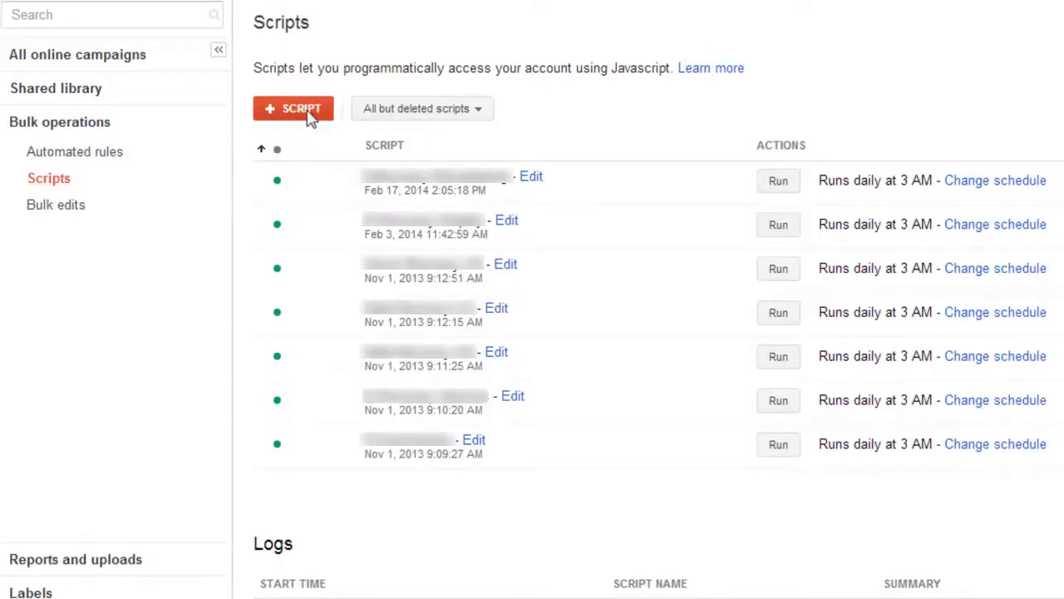
pyautogui.moveTo(721, 123)
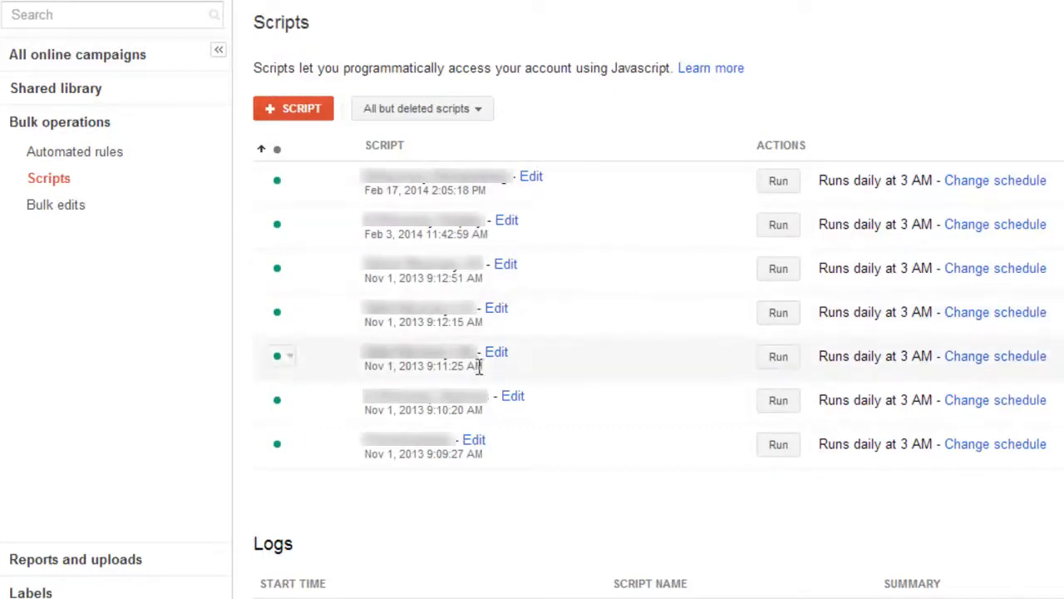
pyautogui.moveTo(622, 257)
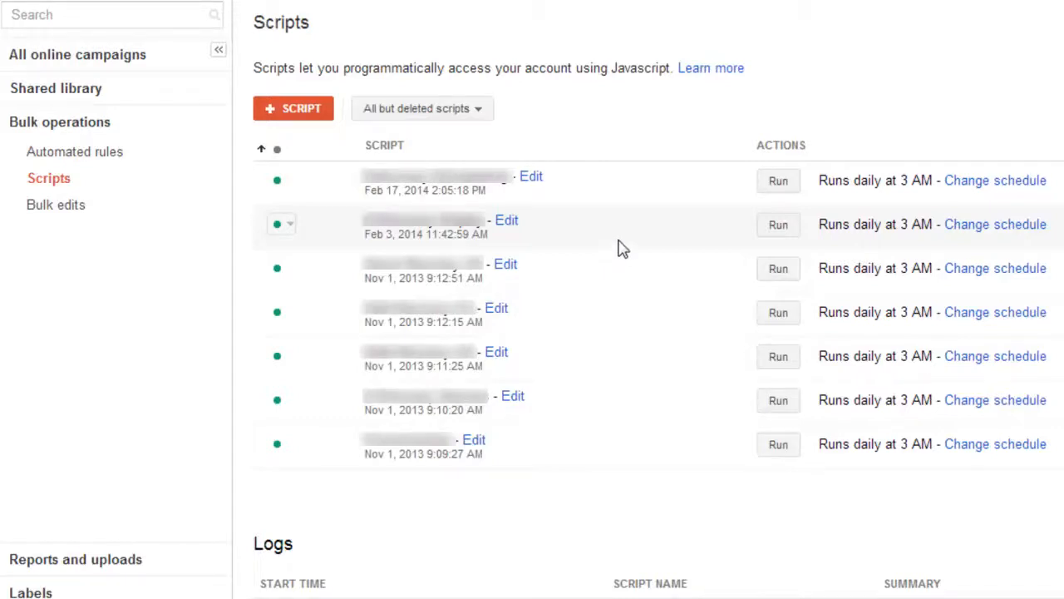
pyautogui.moveTo(466, 382)
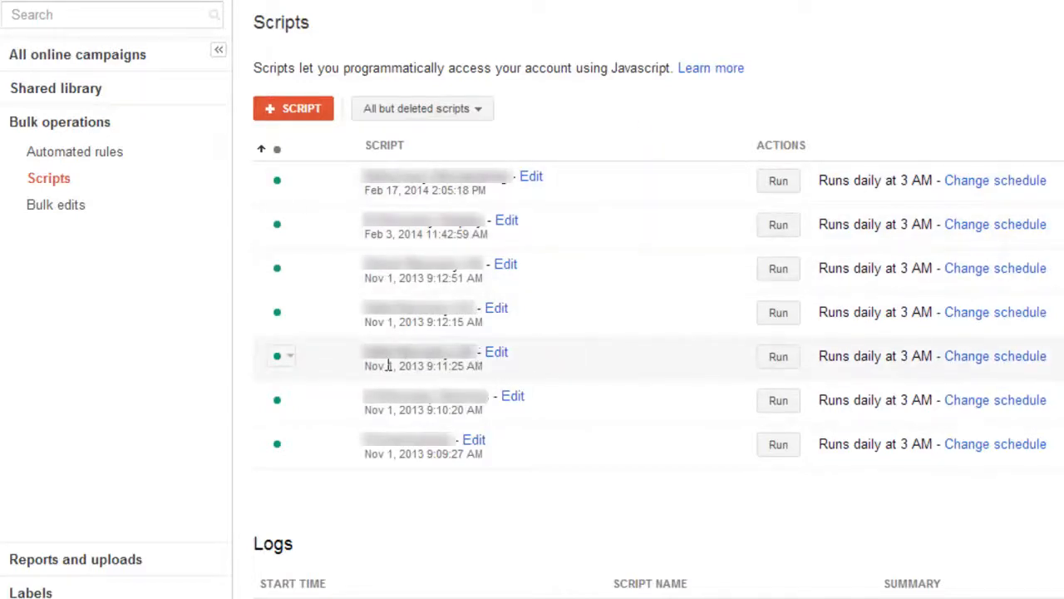
# Step: Highlight the script's creation date and the monthly cost figures from November 2013 to March 2014
pyautogui.doubleClick(408, 353)
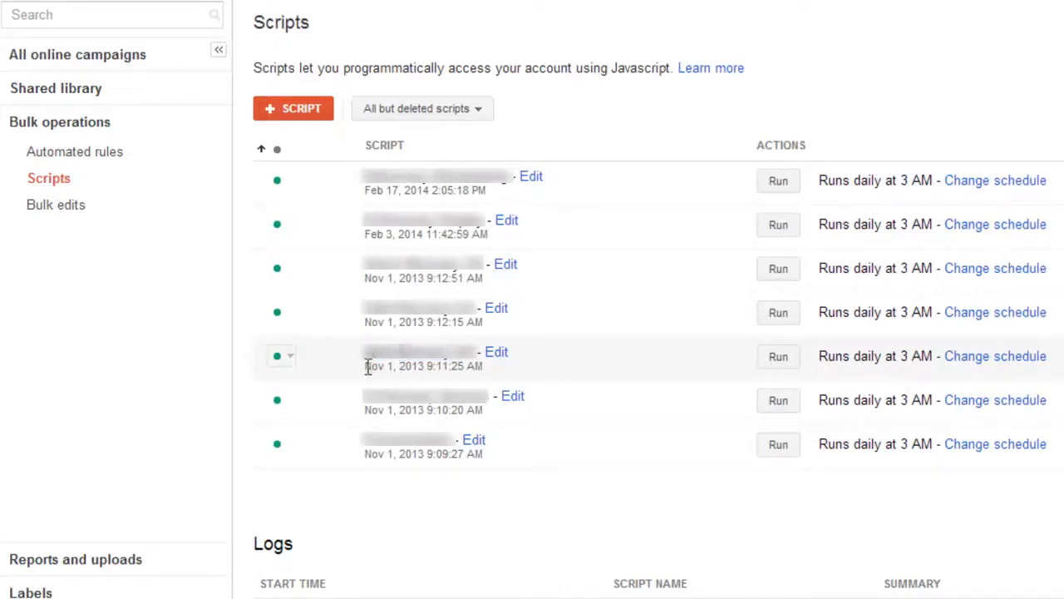
pyautogui.moveTo(365, 366); pyautogui.dragTo(483, 366)
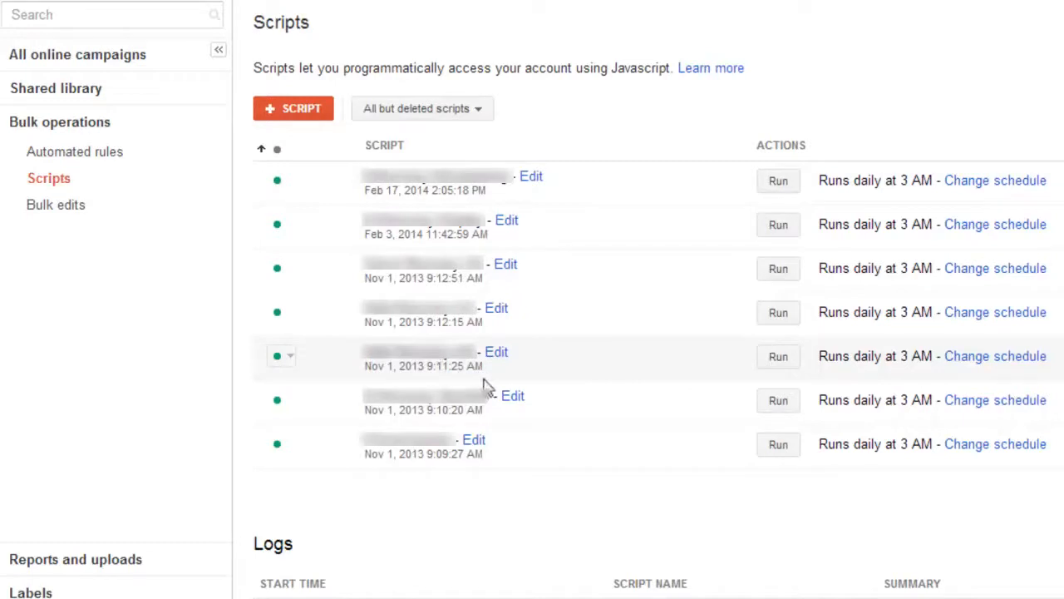
pyautogui.moveTo(514, 372)
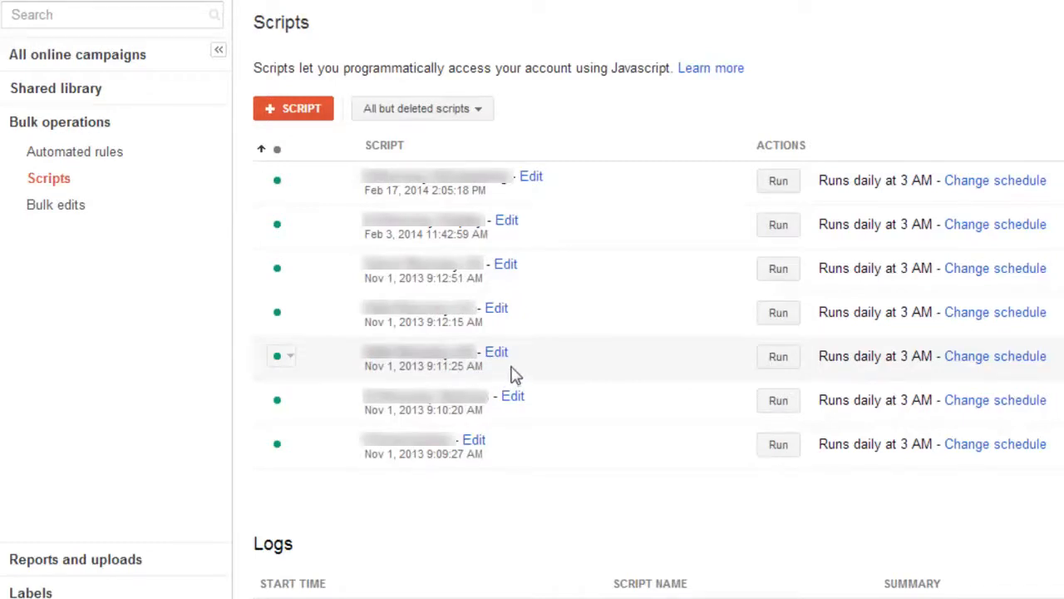
pyautogui.moveTo(497, 376)
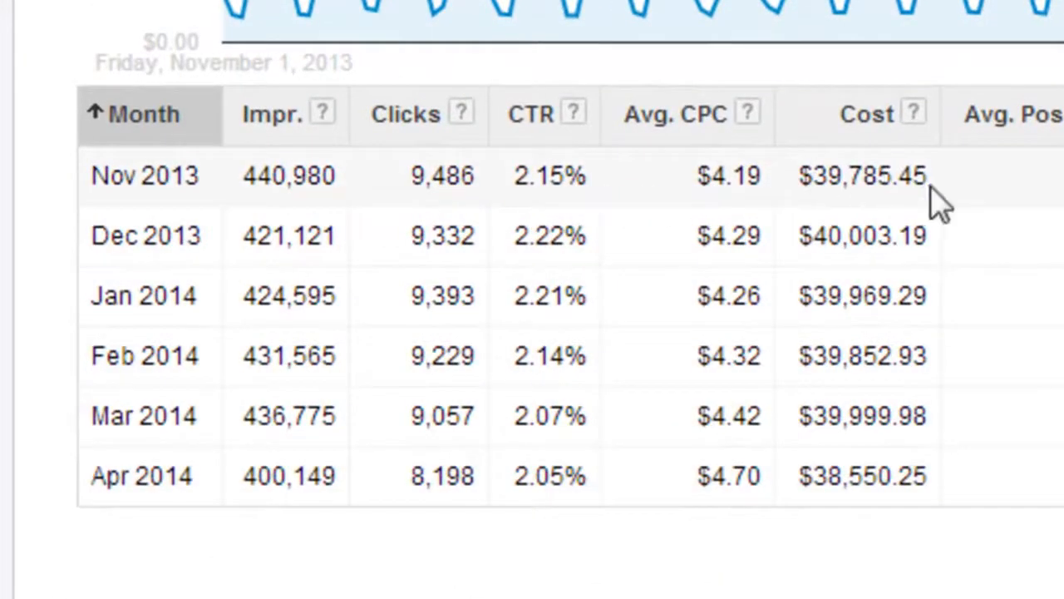
pyautogui.doubleClick(865, 176)
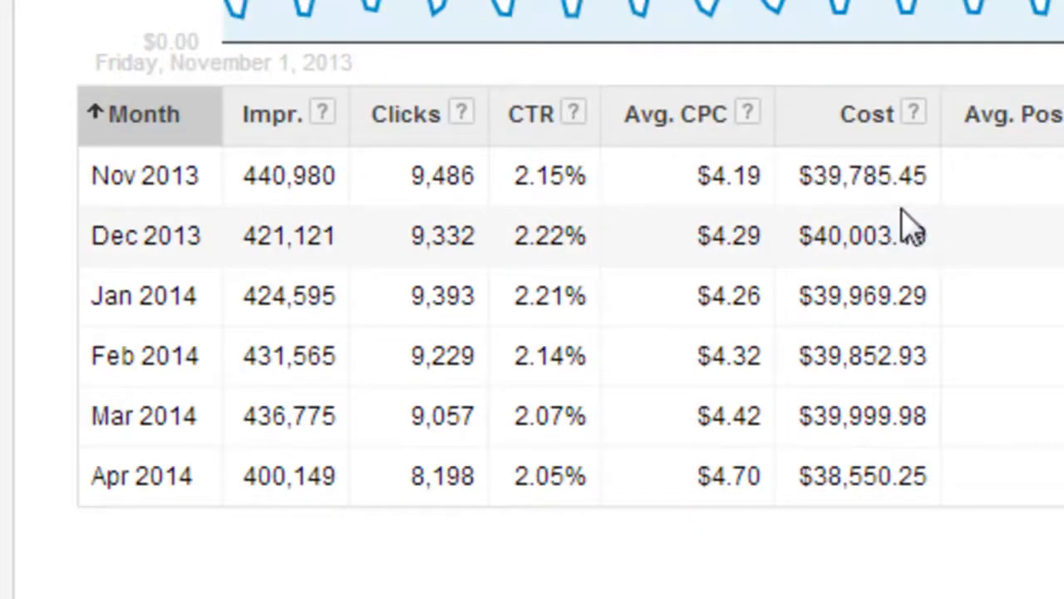
pyautogui.moveTo(852, 199)
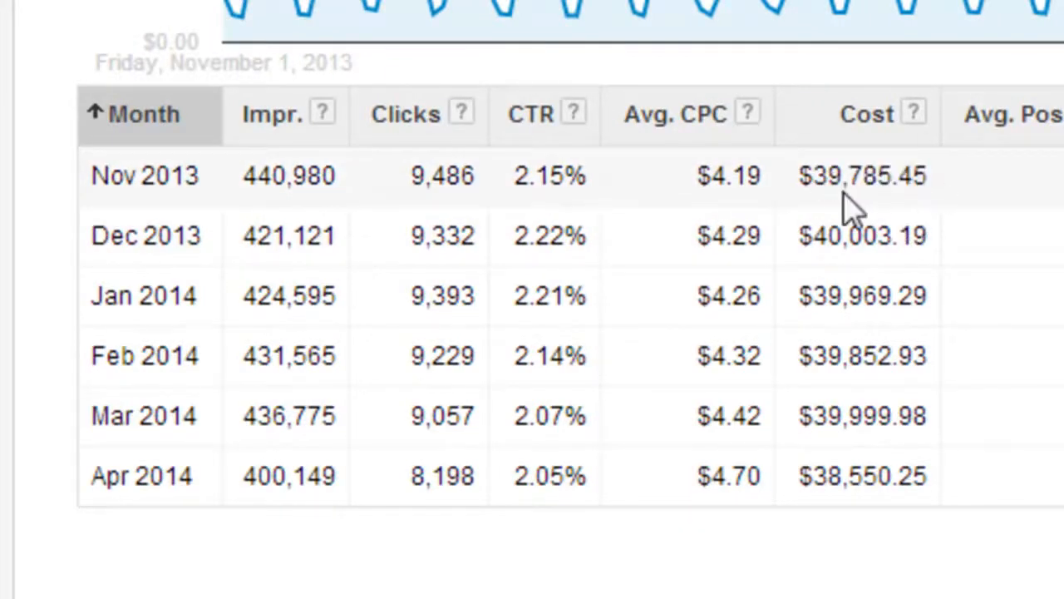
pyautogui.doubleClick(848, 176)
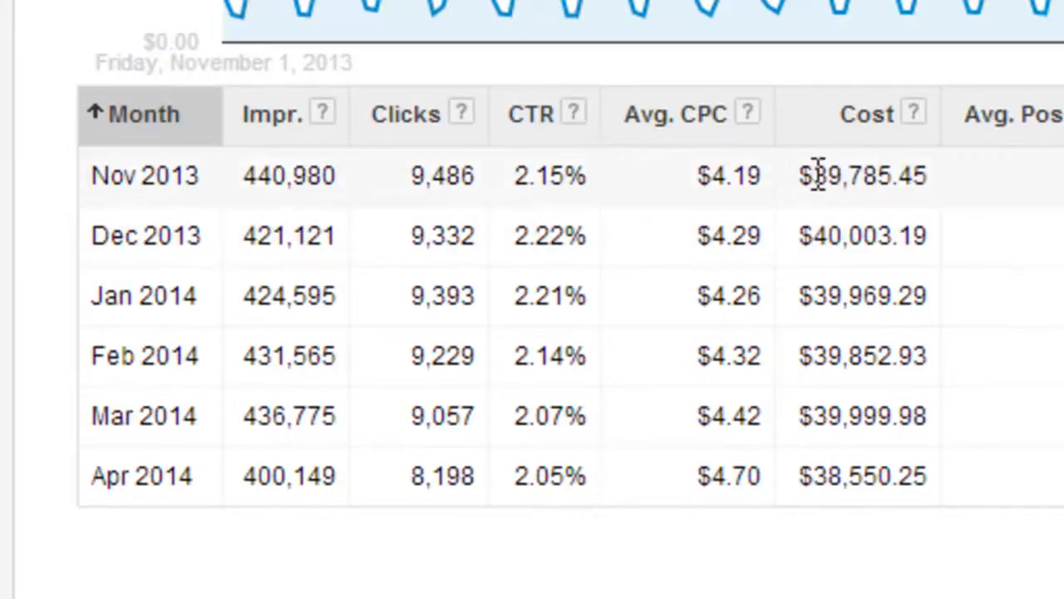
pyautogui.moveTo(928, 208)
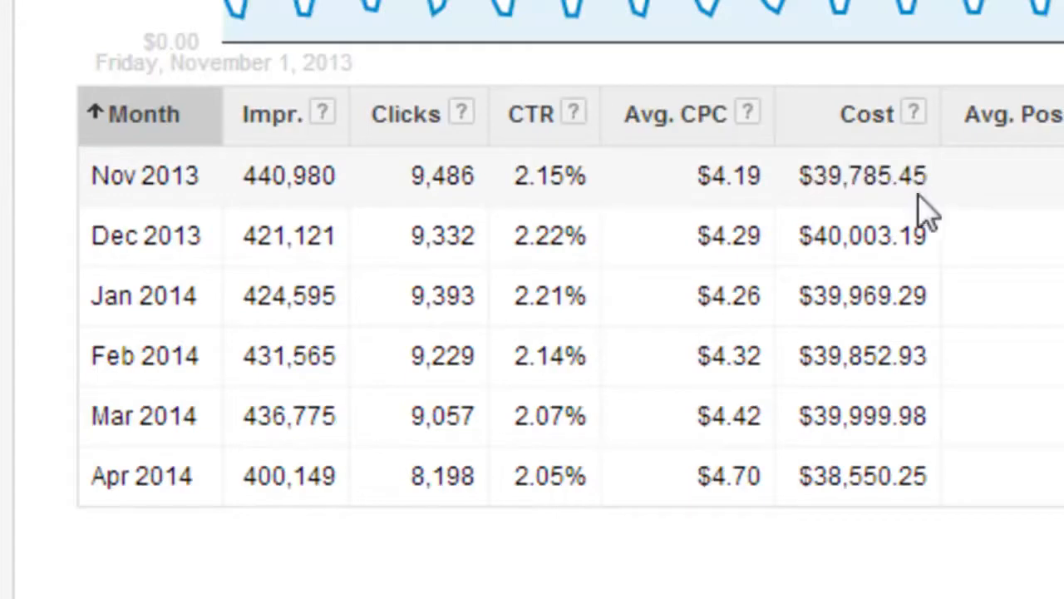
pyautogui.moveTo(862, 193)
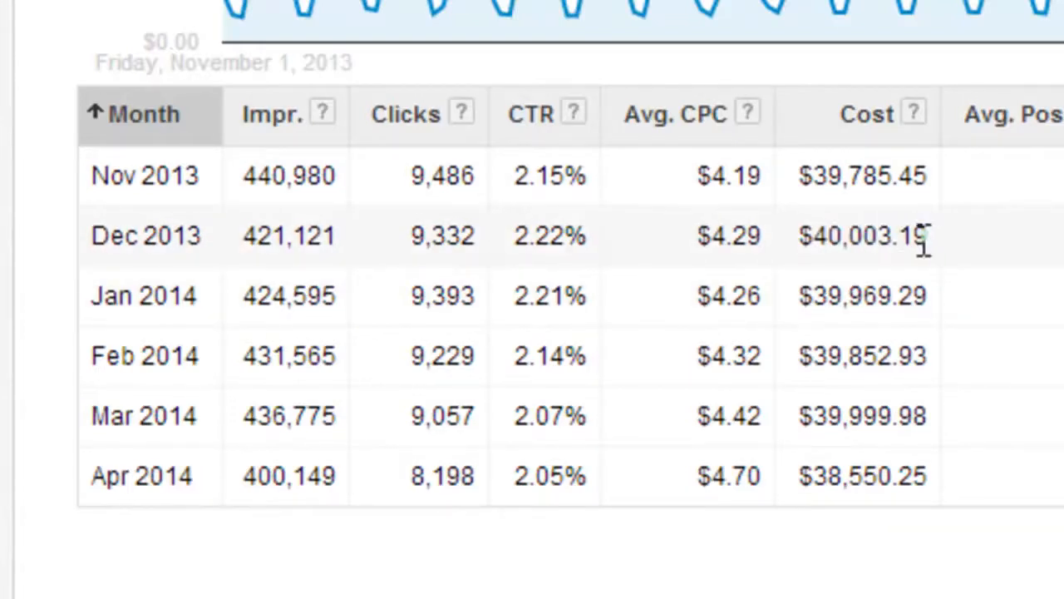
pyautogui.moveTo(898, 274)
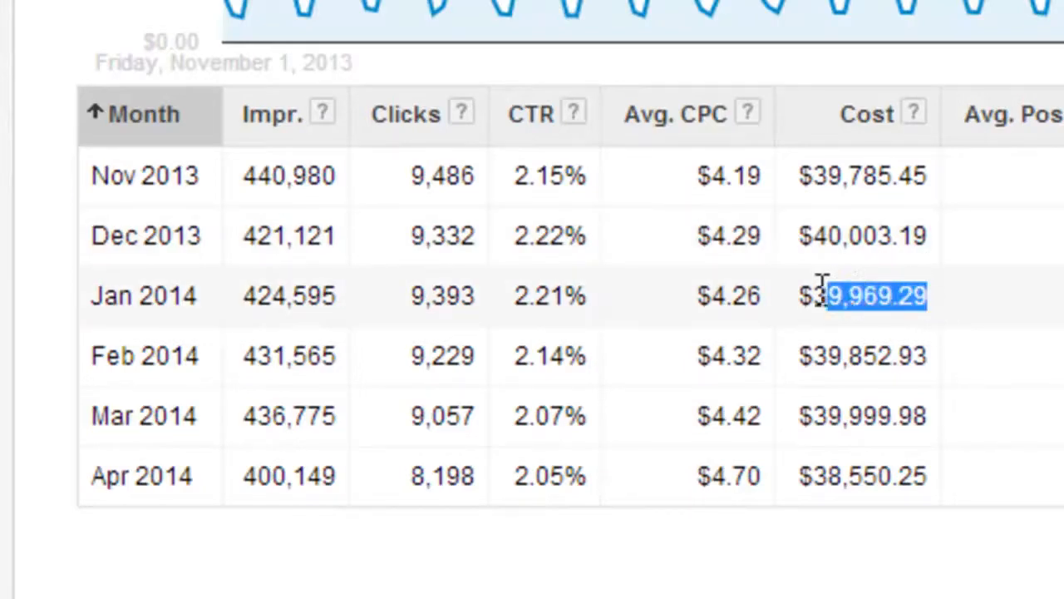
pyautogui.click(907, 296)
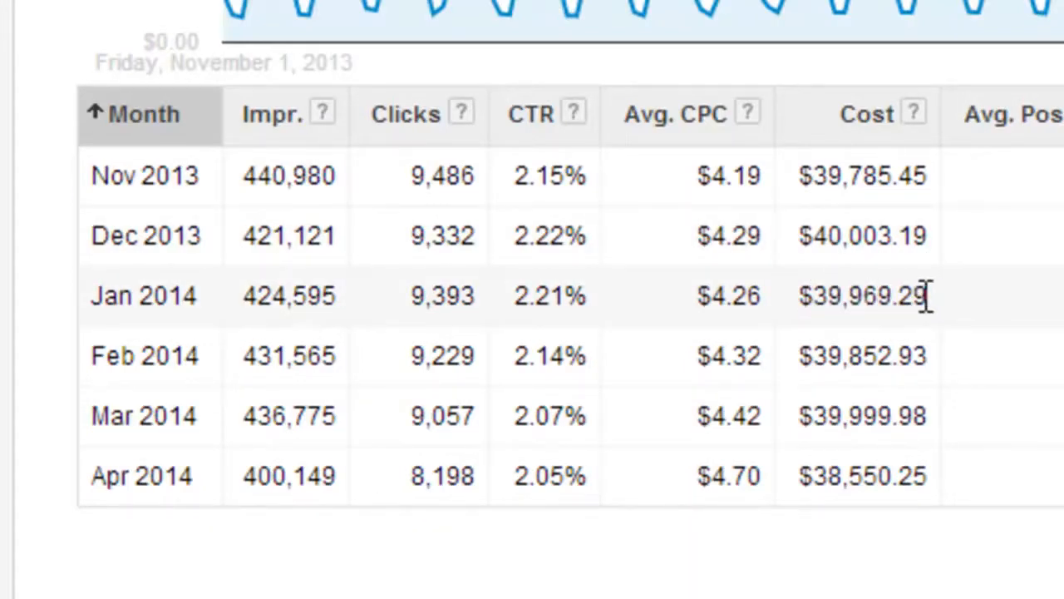
pyautogui.moveTo(931, 341)
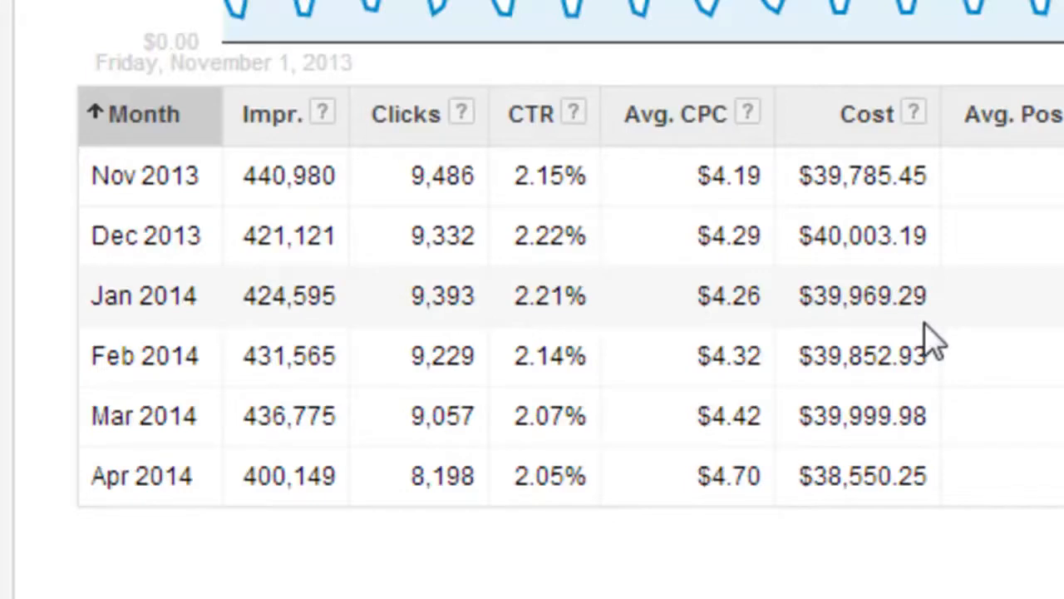
pyautogui.moveTo(850, 373)
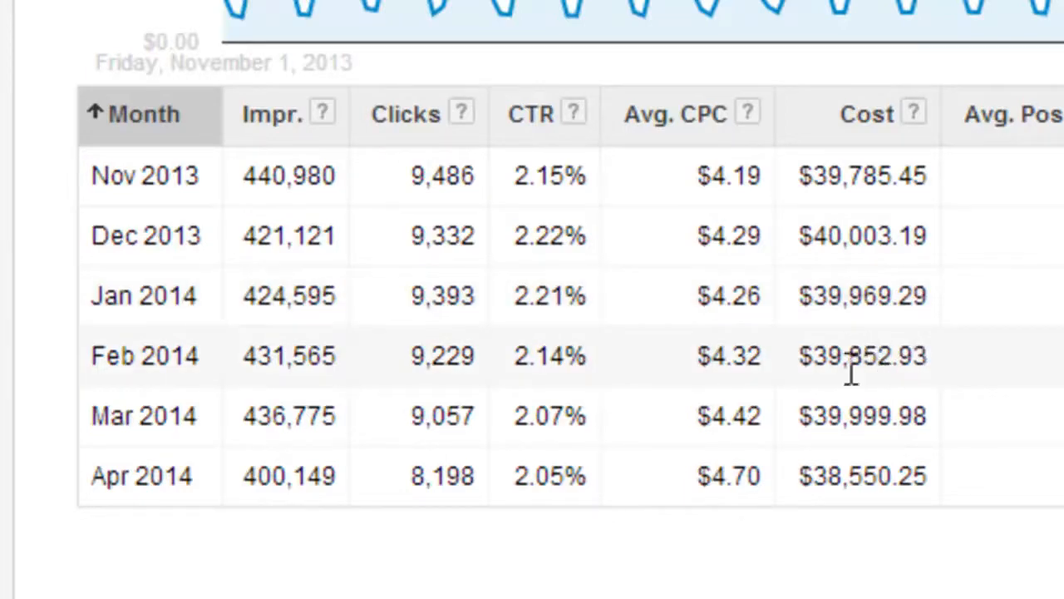
pyautogui.doubleClick(862, 356)
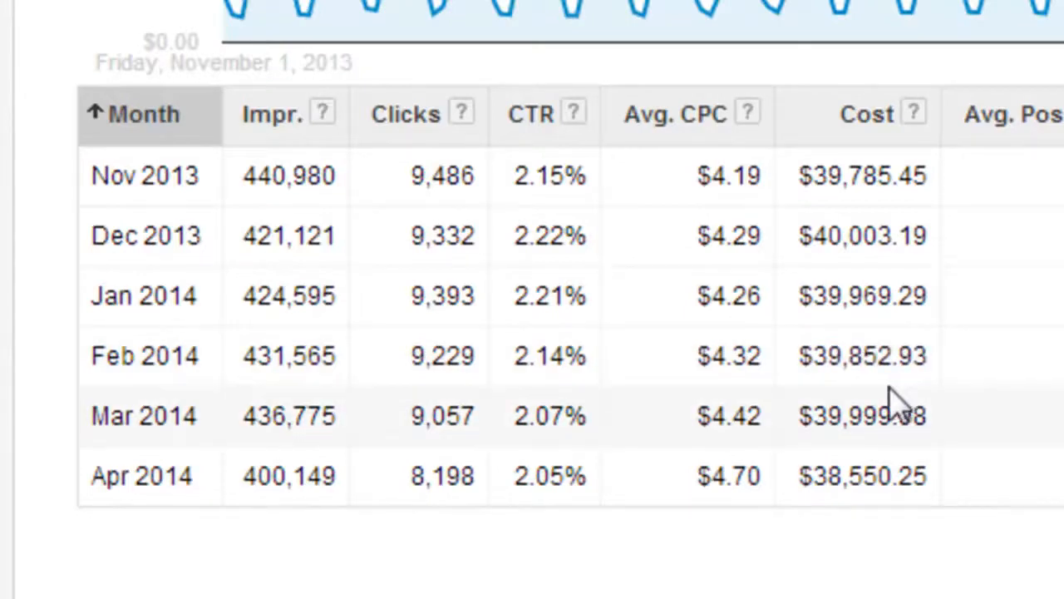
pyautogui.doubleClick(873, 416)
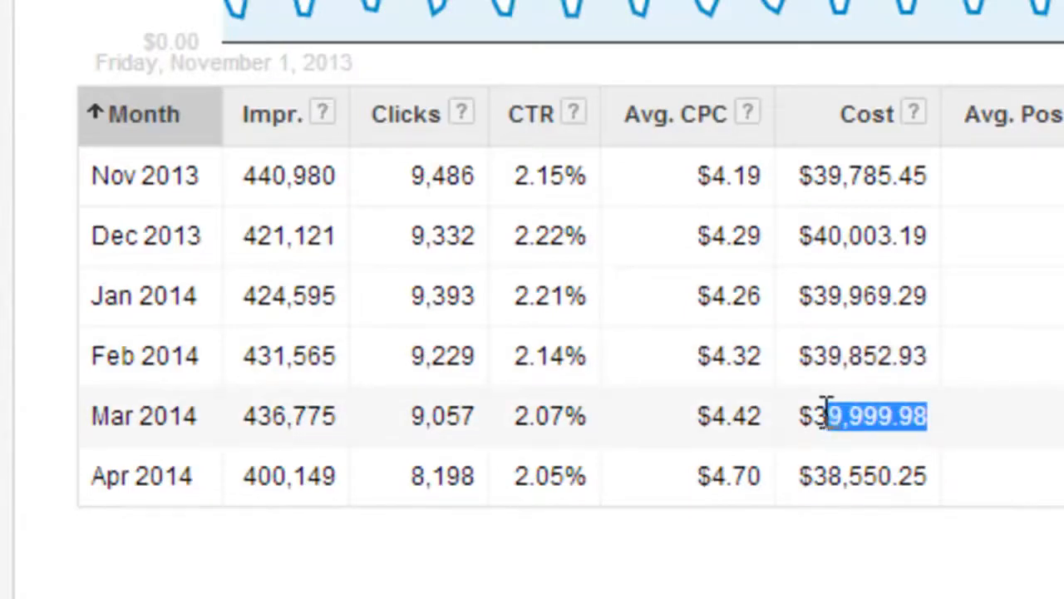
pyautogui.click(861, 475)
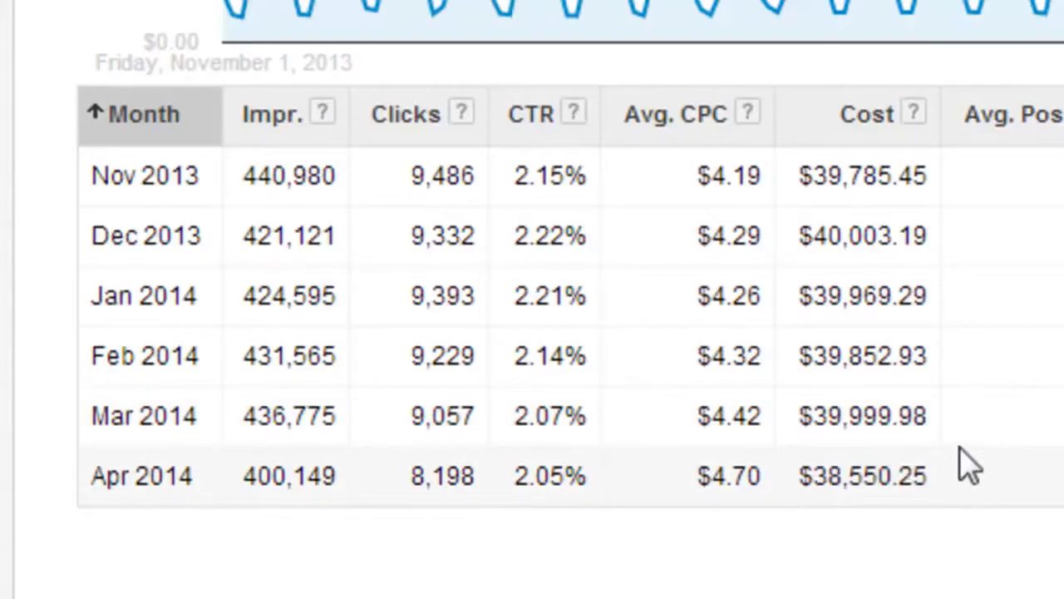
pyautogui.moveTo(915, 415)
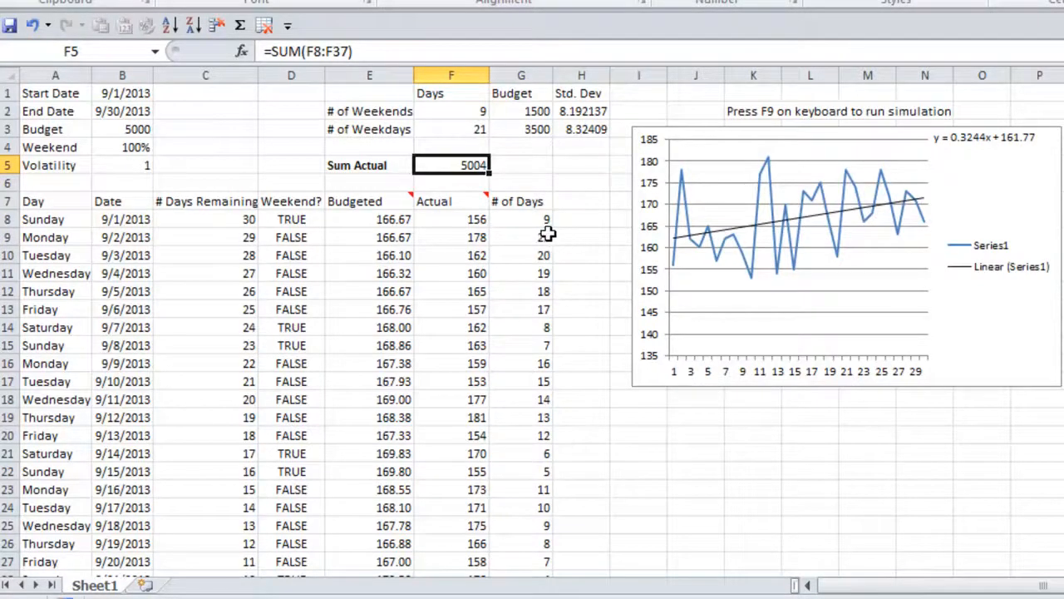
# Step: Check the start and end dates in B1:B2 and set the weekend share in B4 to 50%
pyautogui.click(123, 93)
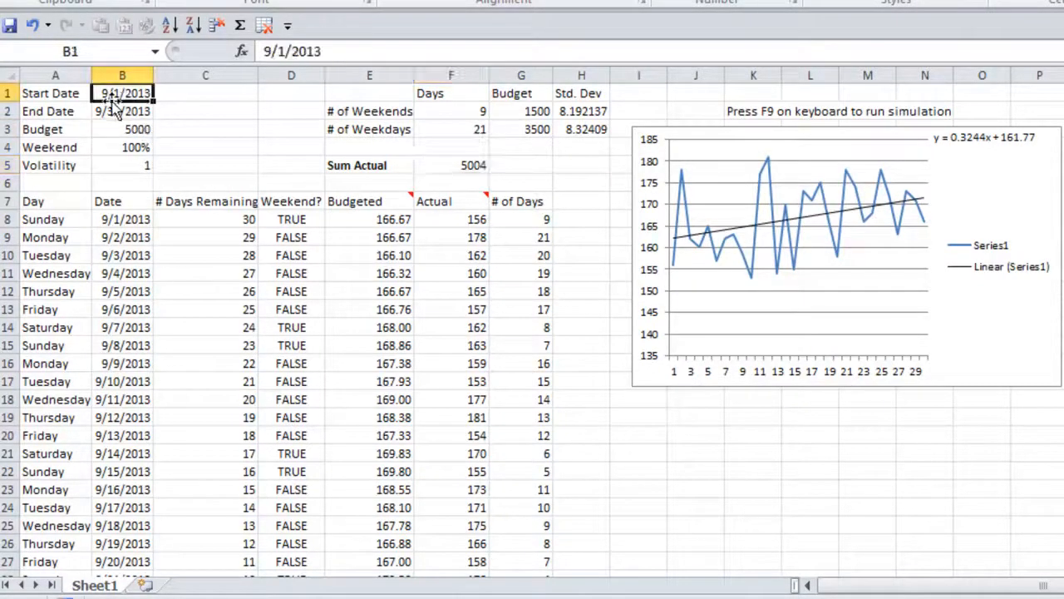
pyautogui.click(123, 110)
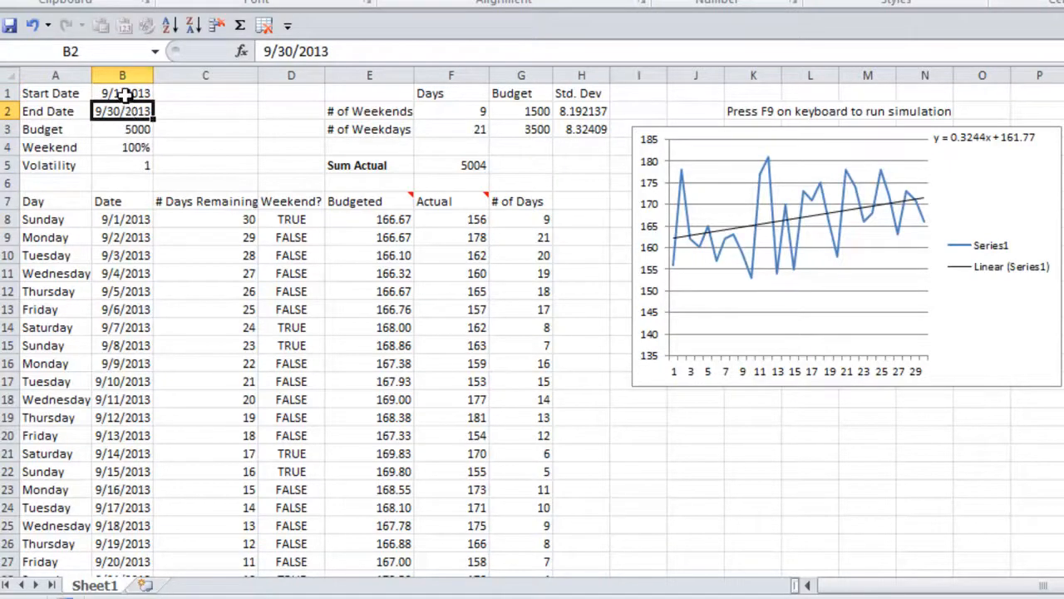
pyautogui.click(121, 130)
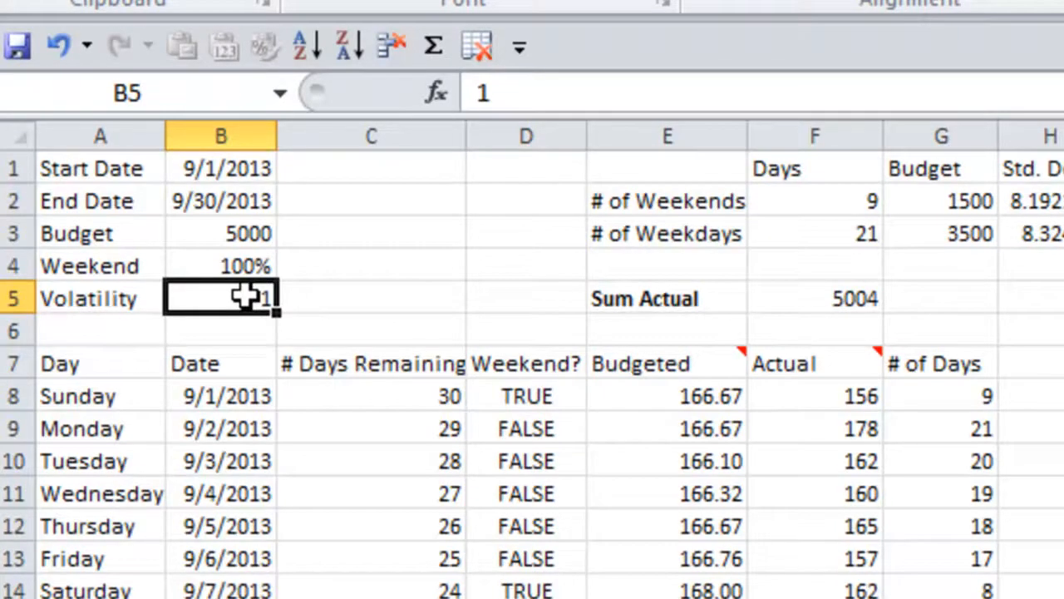
pyautogui.click(220, 266)
pyautogui.write('0')
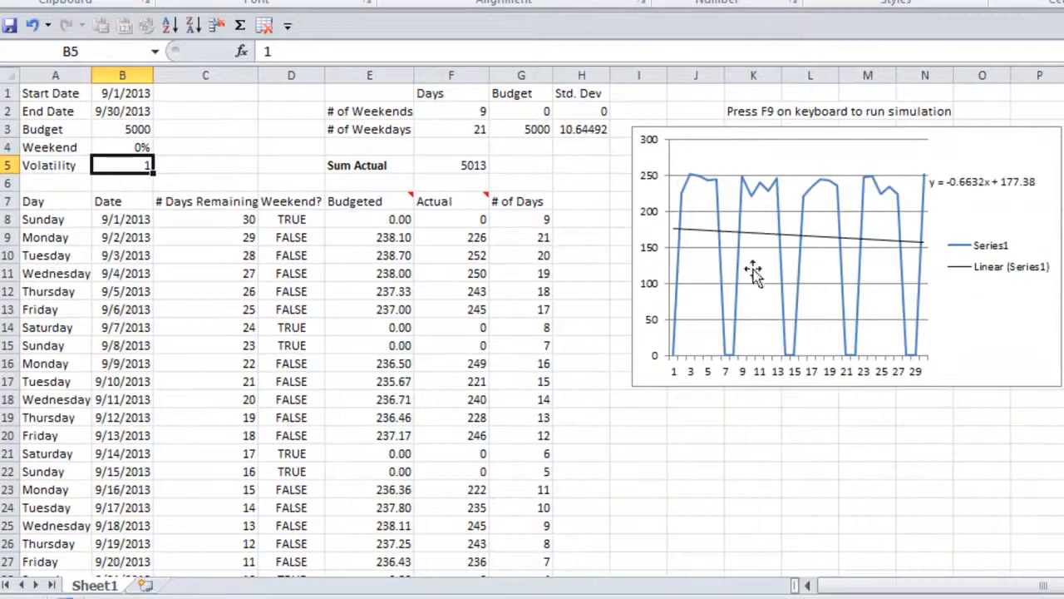
pyautogui.moveTo(807, 213)
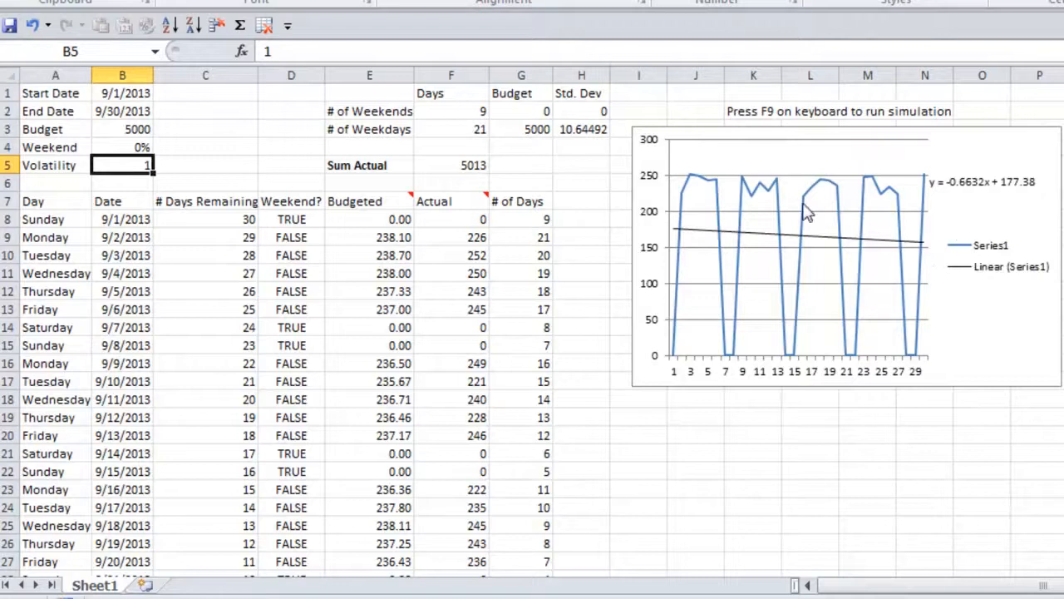
pyautogui.click(123, 147)
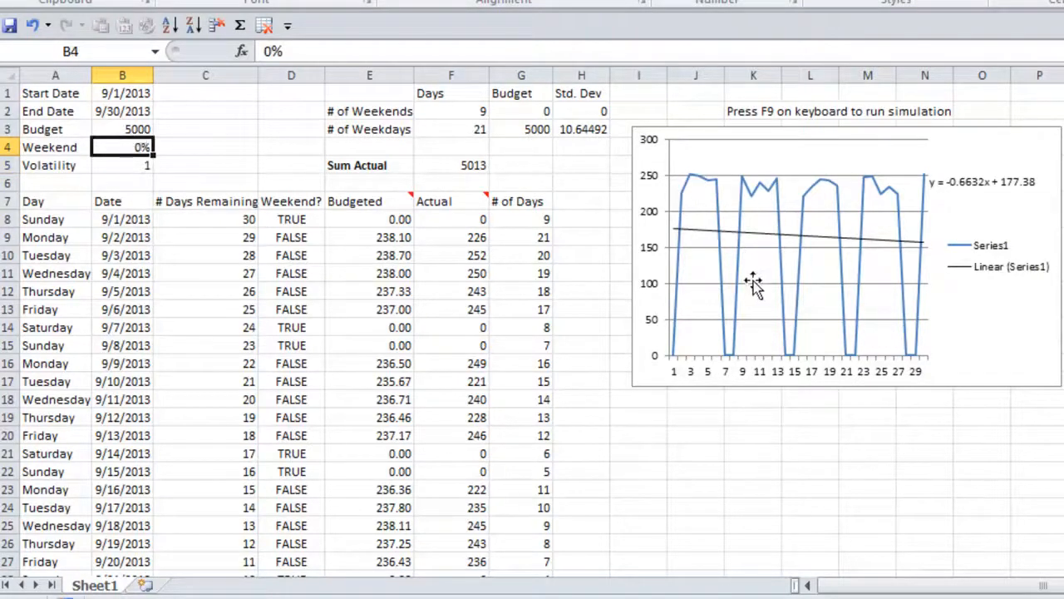
pyautogui.moveTo(735, 374)
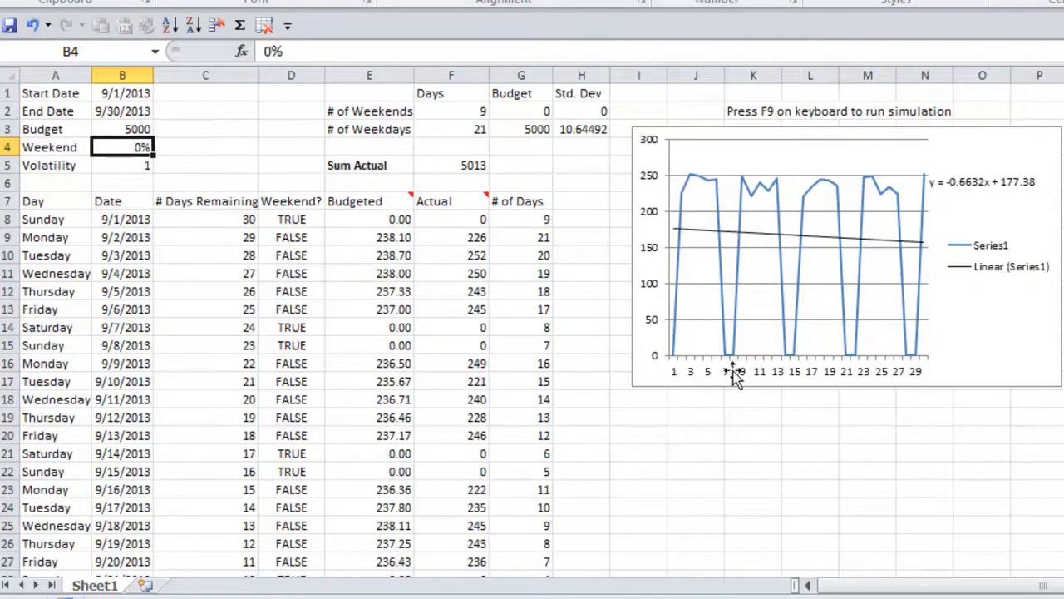
pyautogui.moveTo(730, 366)
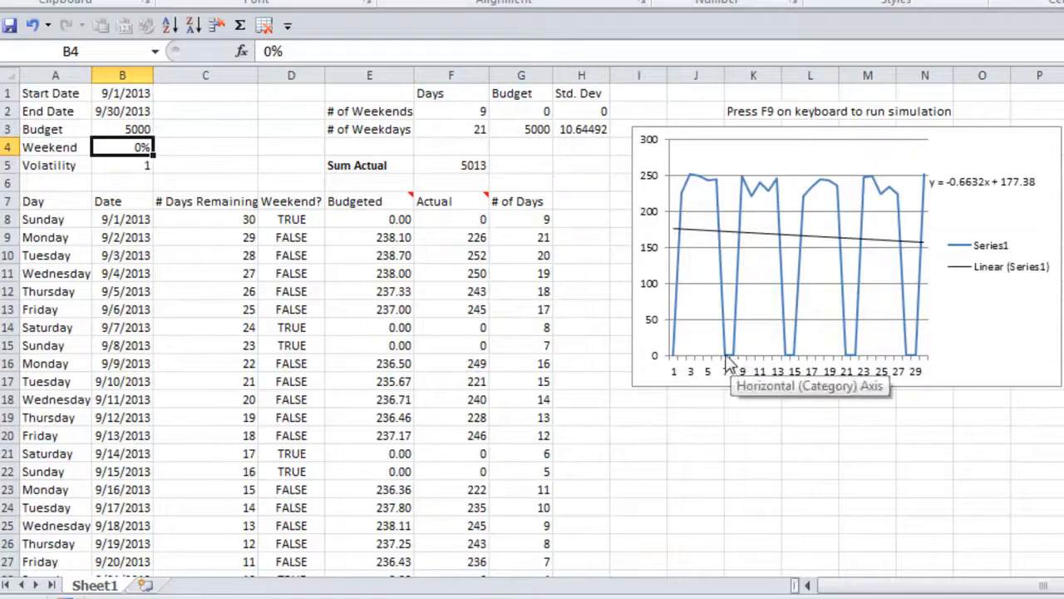
pyautogui.moveTo(158, 173)
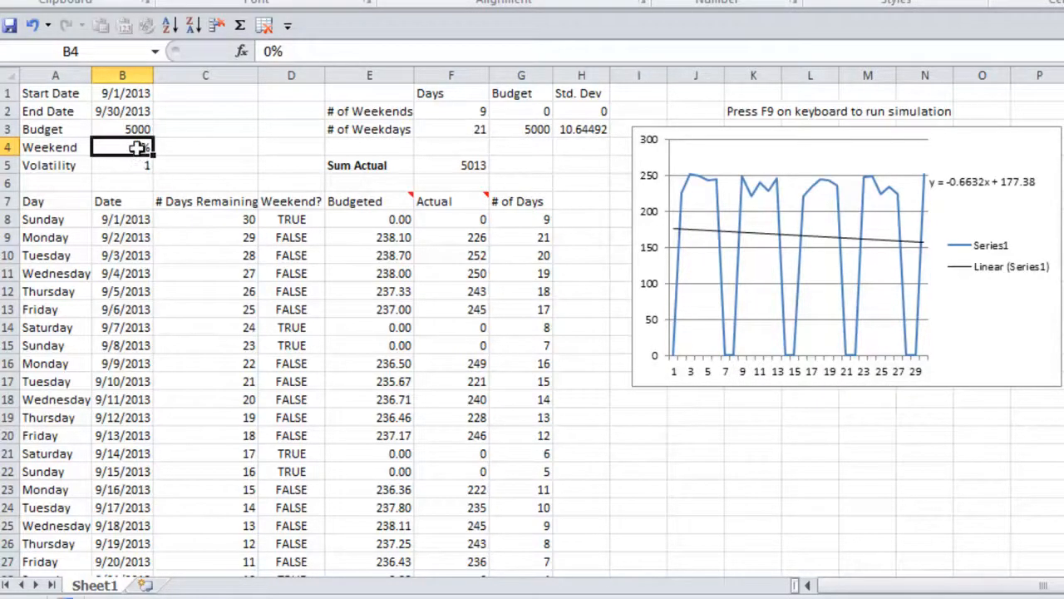
pyautogui.write('50%')
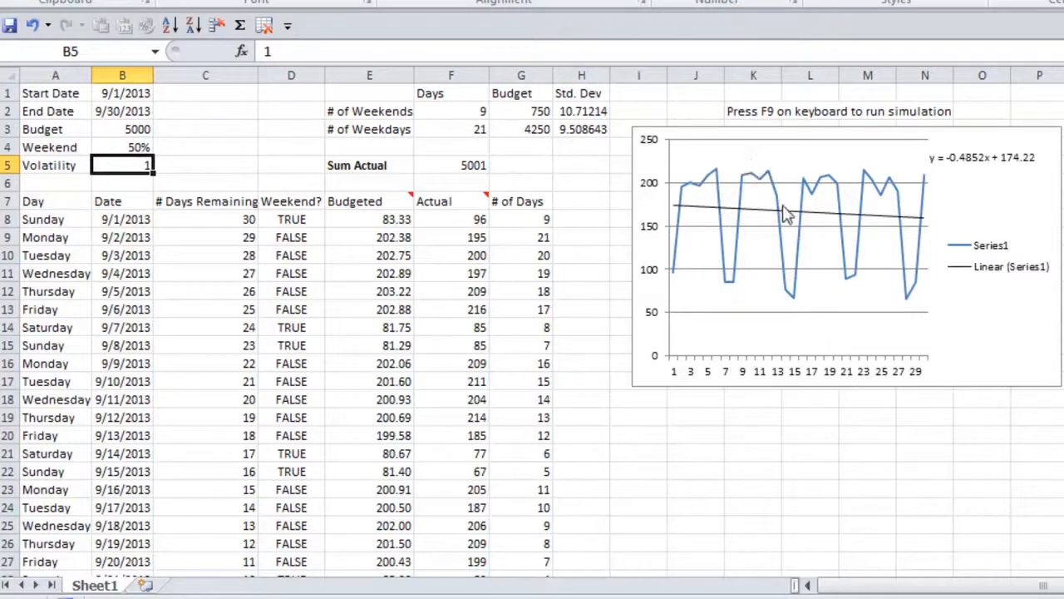
pyautogui.click(123, 146)
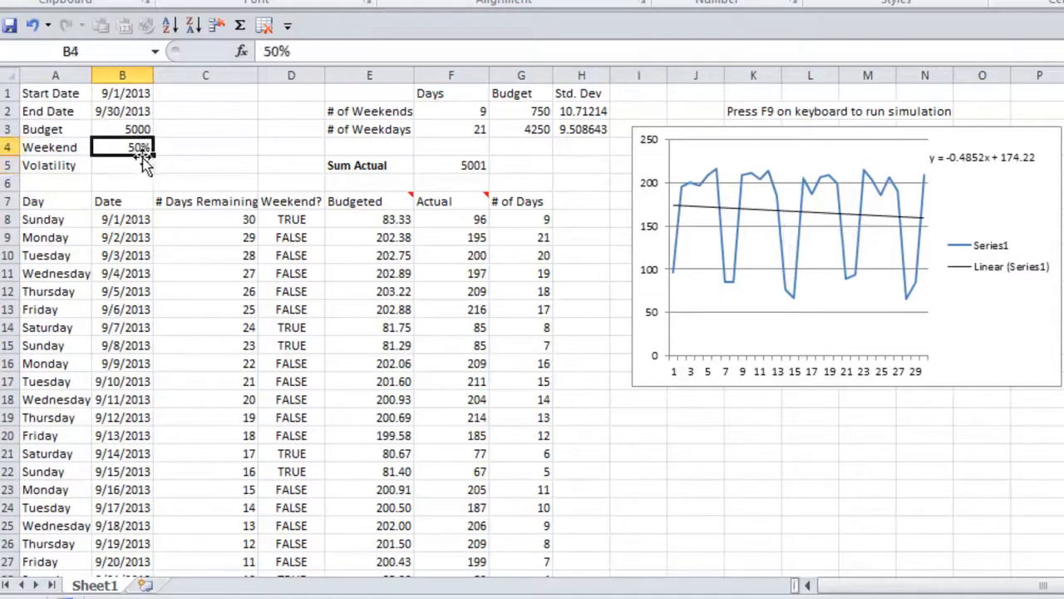
# Step: Raise volatility to 1.1, inspect the RANDBETWEEN formula and spend chart, then enter 0.9
pyautogui.click(123, 164)
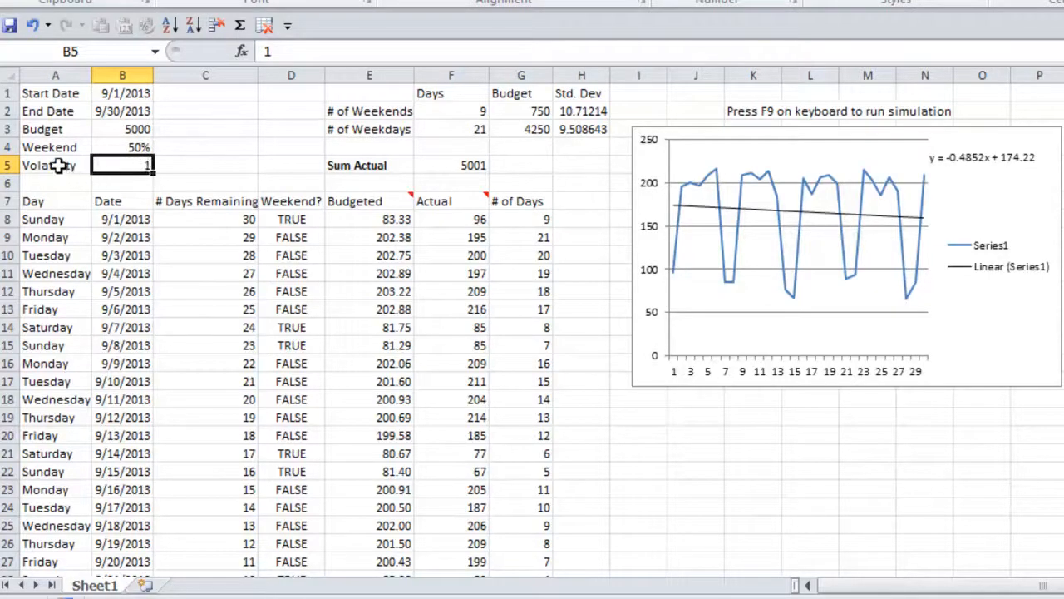
pyautogui.moveTo(198, 163)
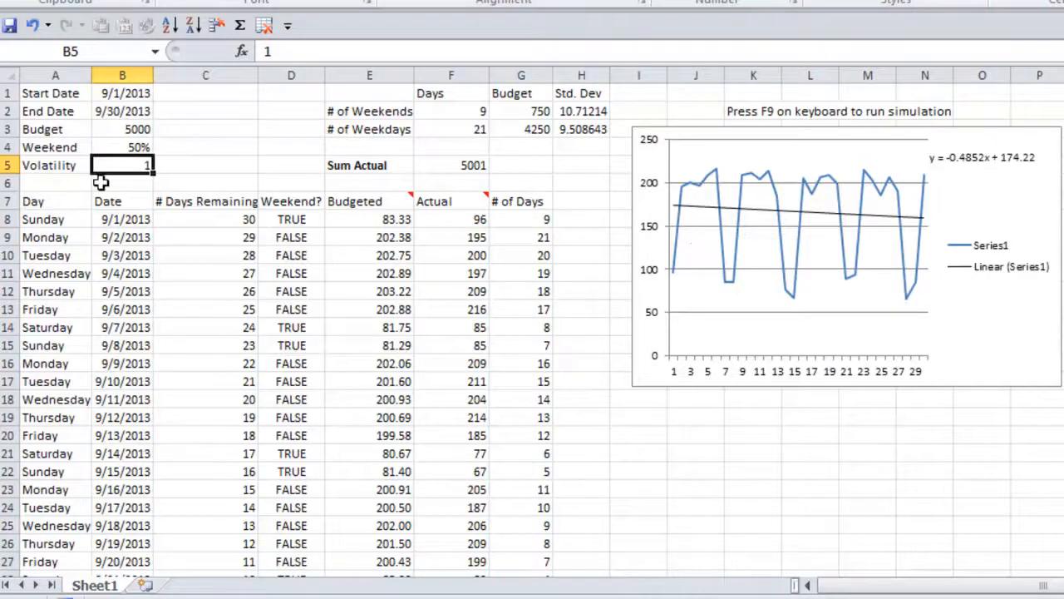
pyautogui.moveTo(456, 161)
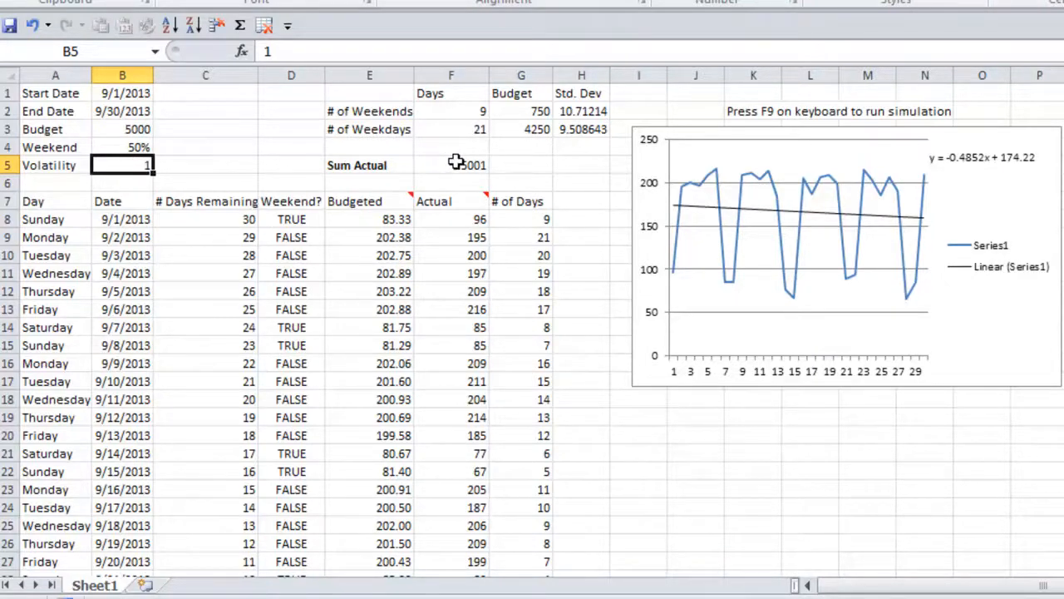
pyautogui.write('.1')
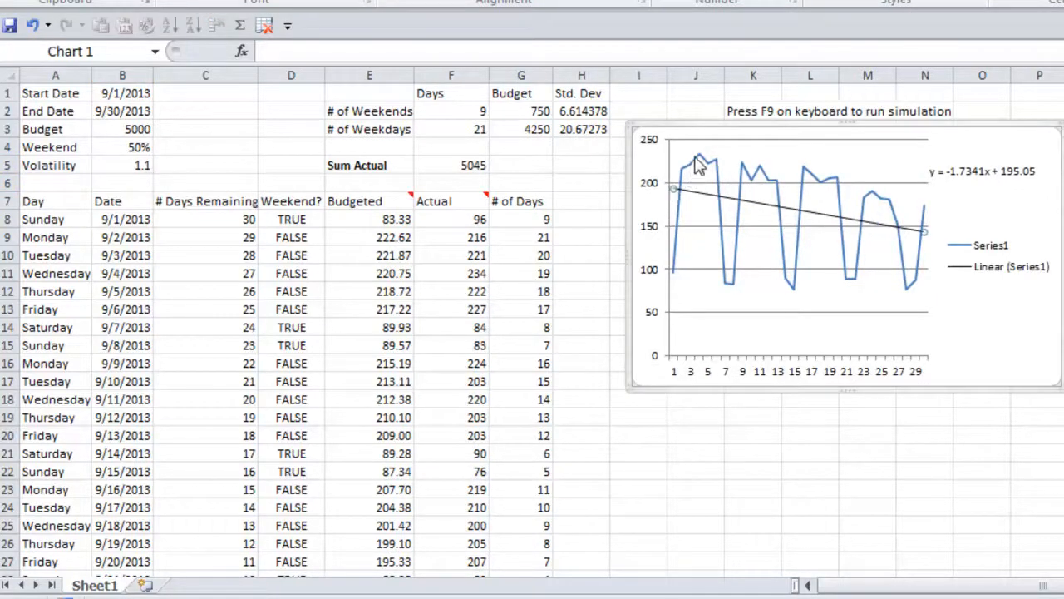
pyautogui.moveTo(719, 166)
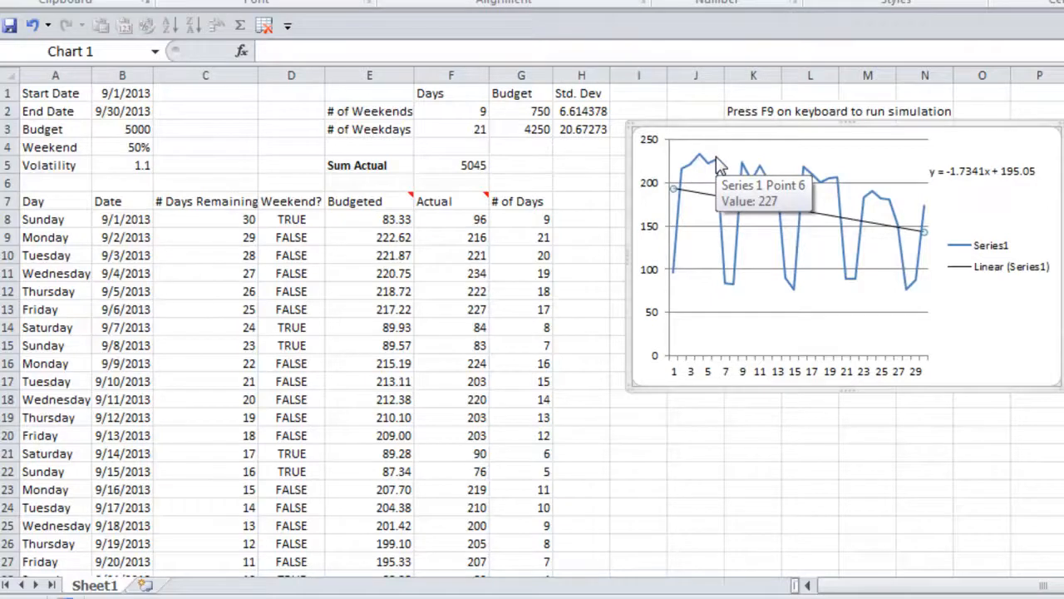
pyautogui.moveTo(707, 180)
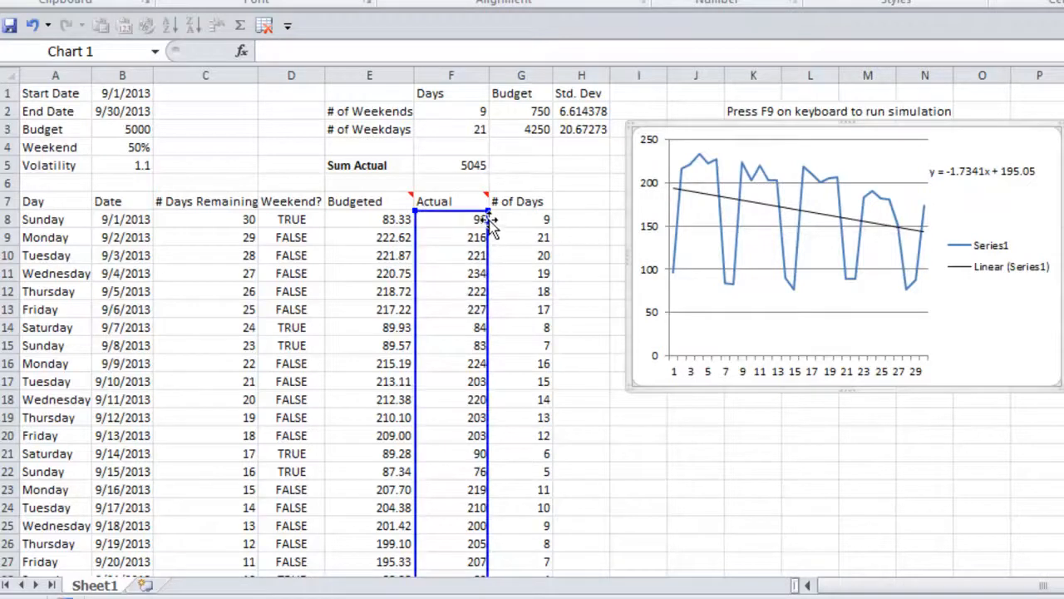
pyautogui.moveTo(768, 160)
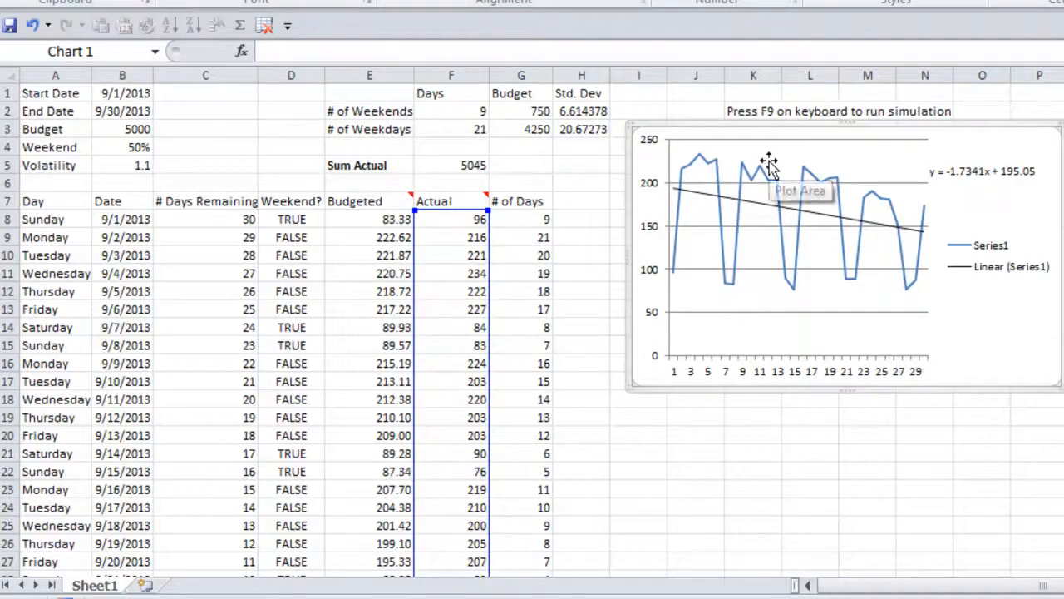
pyautogui.click(453, 220)
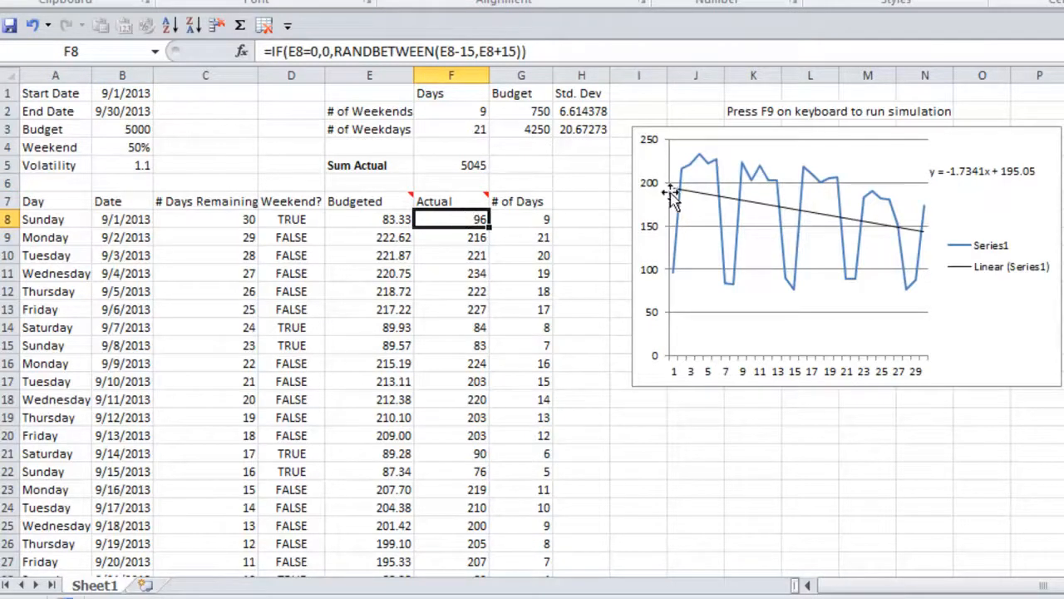
pyautogui.click(673, 187)
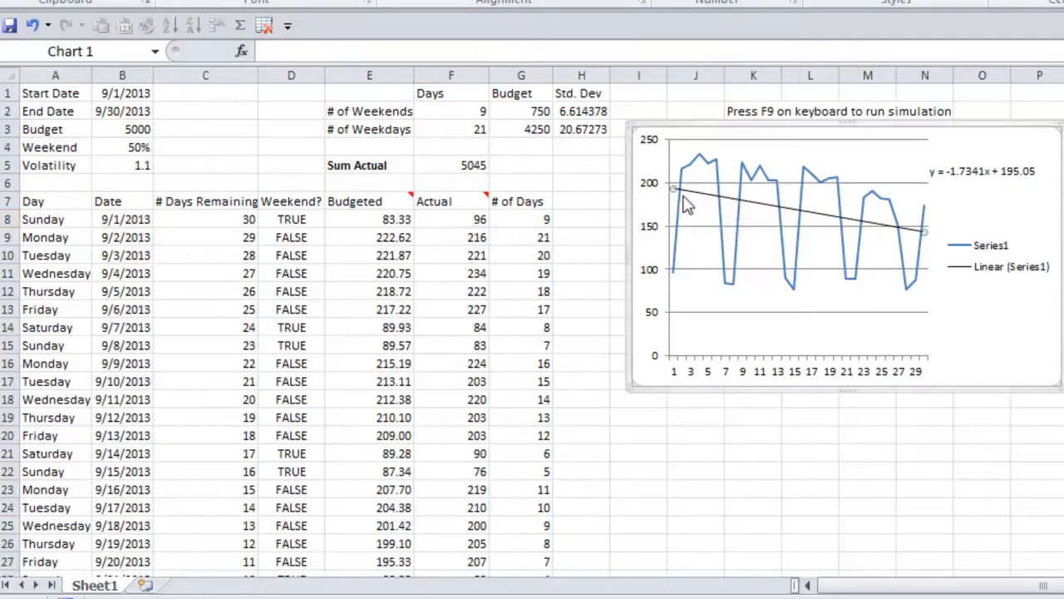
pyautogui.moveTo(765, 182)
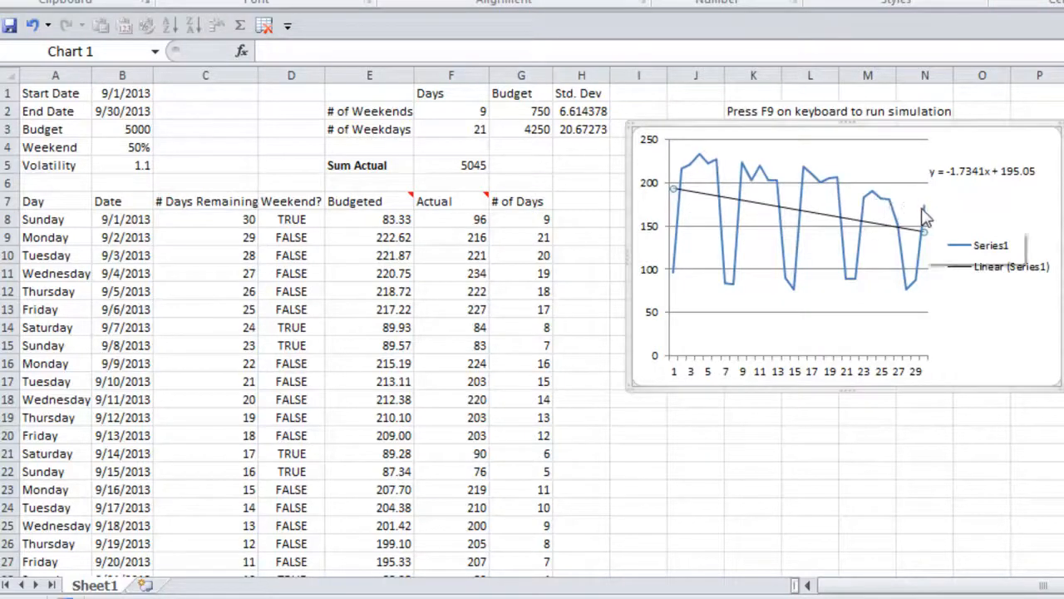
pyautogui.moveTo(924, 216)
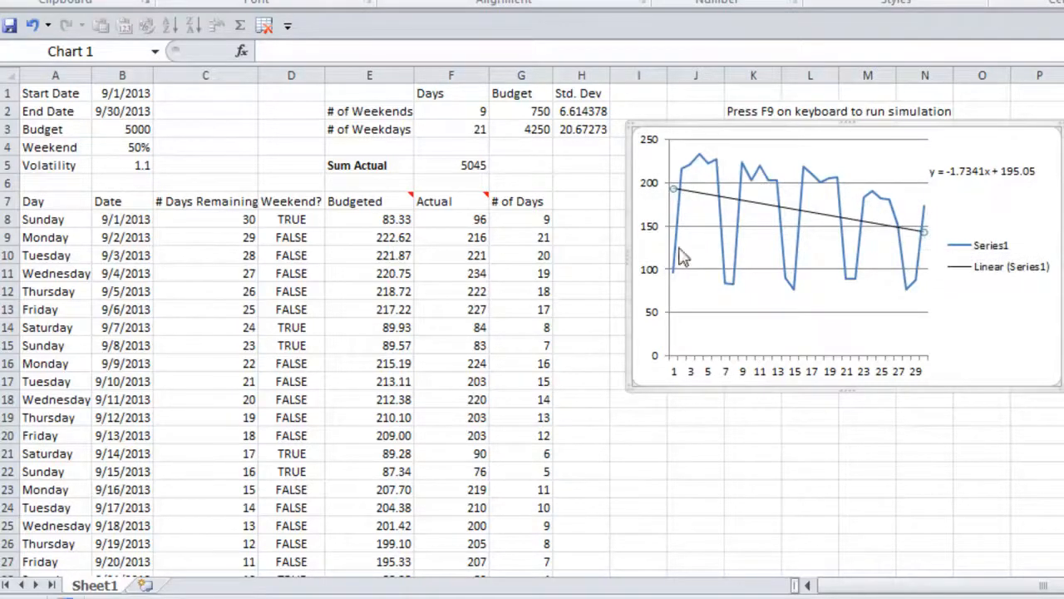
pyautogui.click(123, 165)
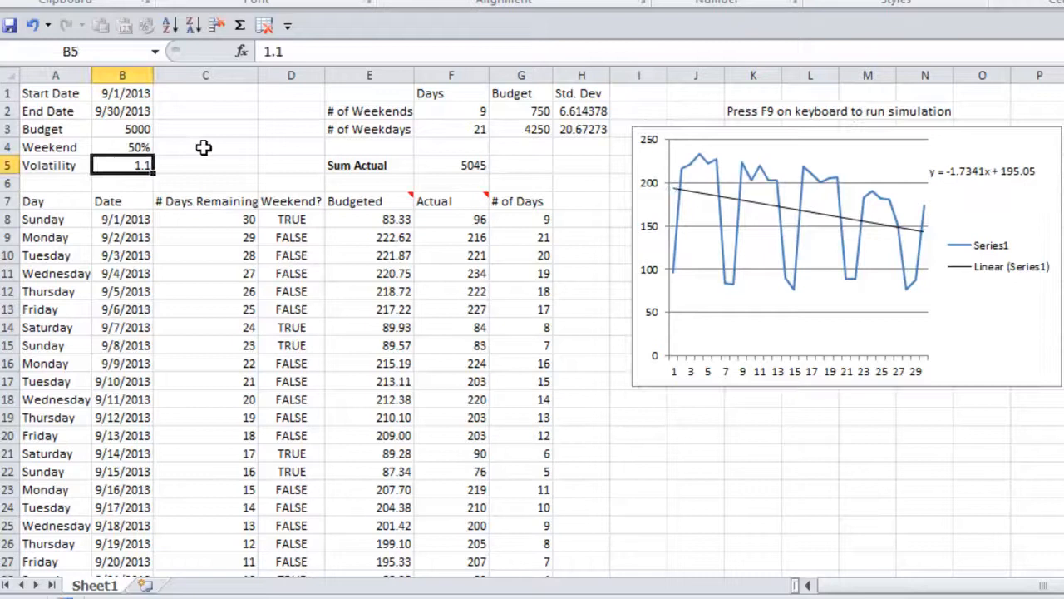
pyautogui.moveTo(231, 142)
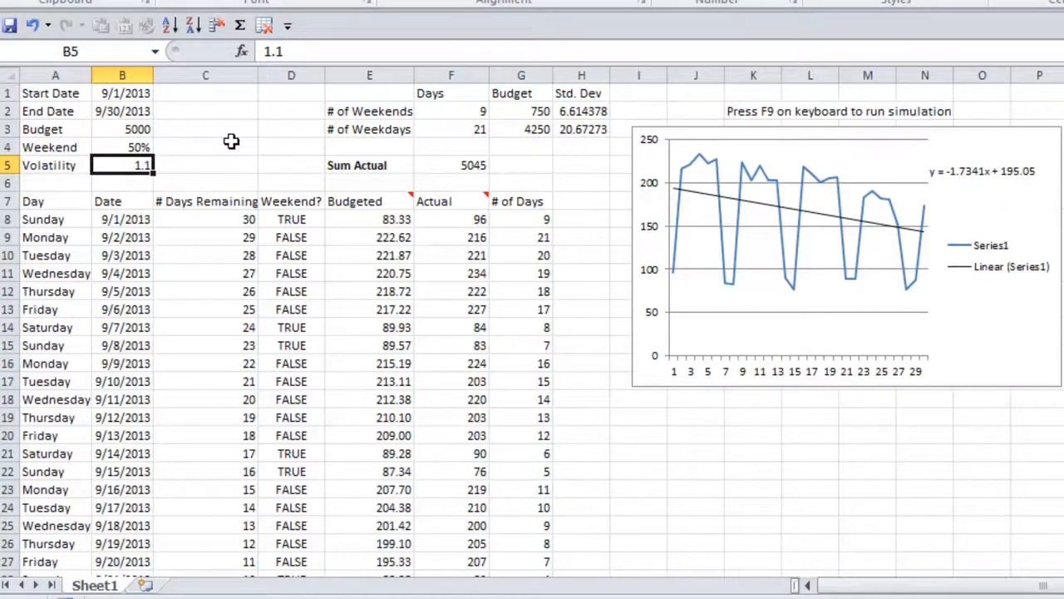
pyautogui.write('0.9')
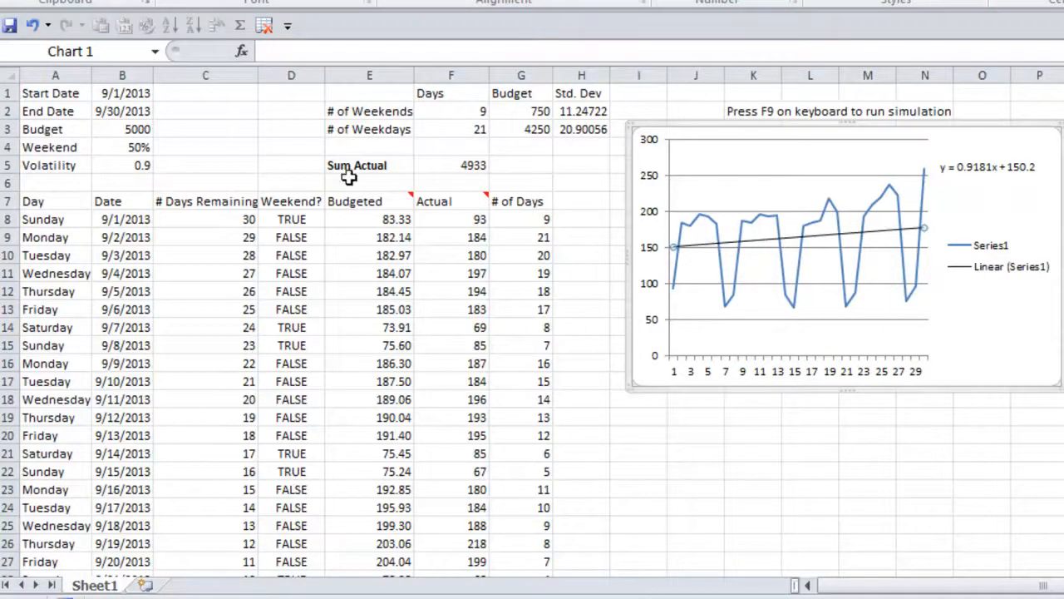
# Step: Return volatility to 1 and reveal the =SUM(F8:F37) formula behind Sum Actual
pyautogui.click(123, 183)
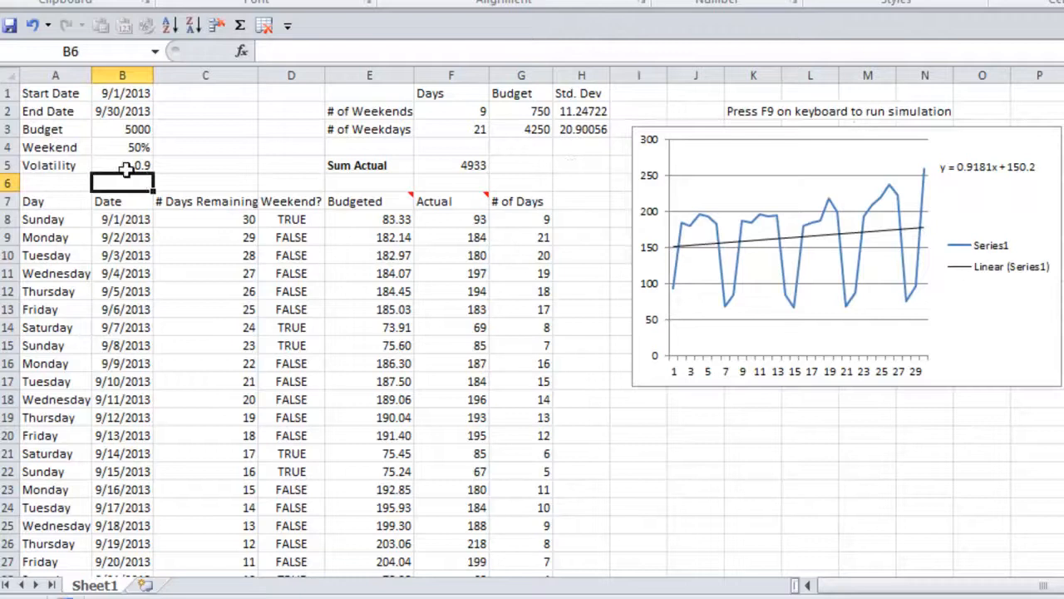
pyautogui.press('f9')
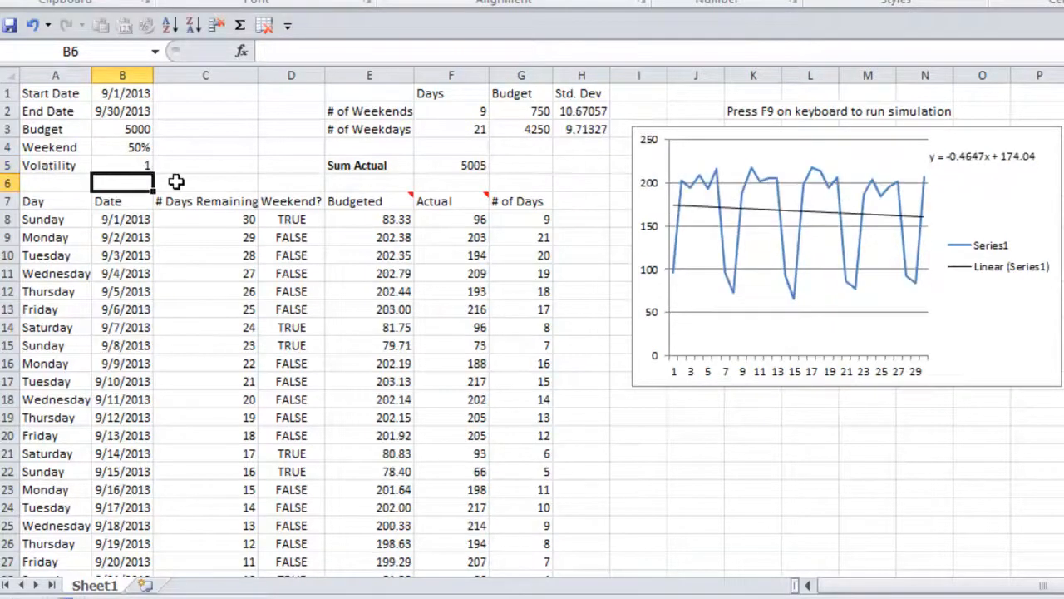
pyautogui.click(453, 164)
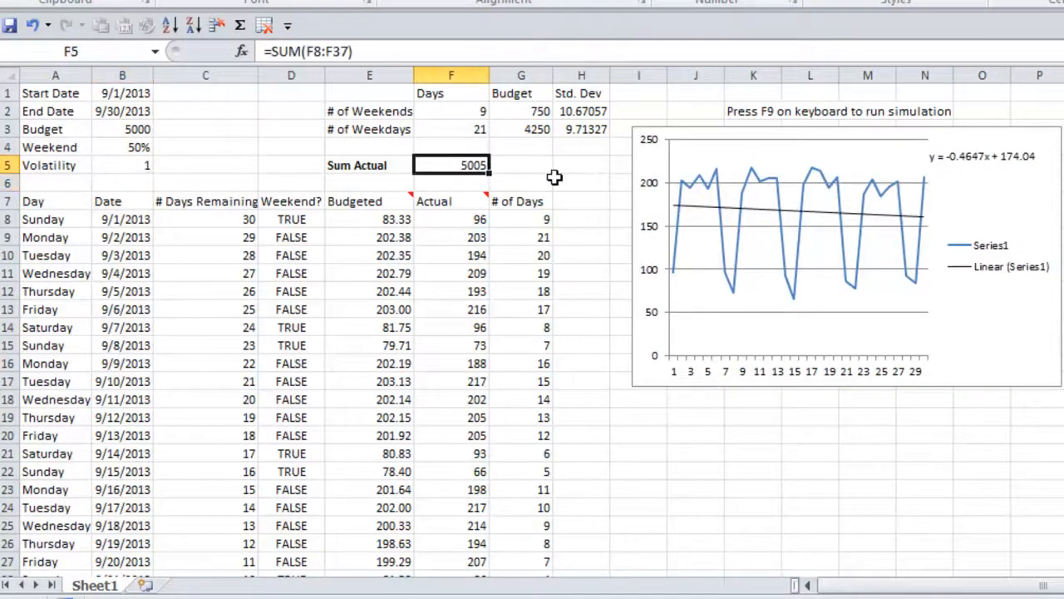
pyautogui.doubleClick(451, 165)
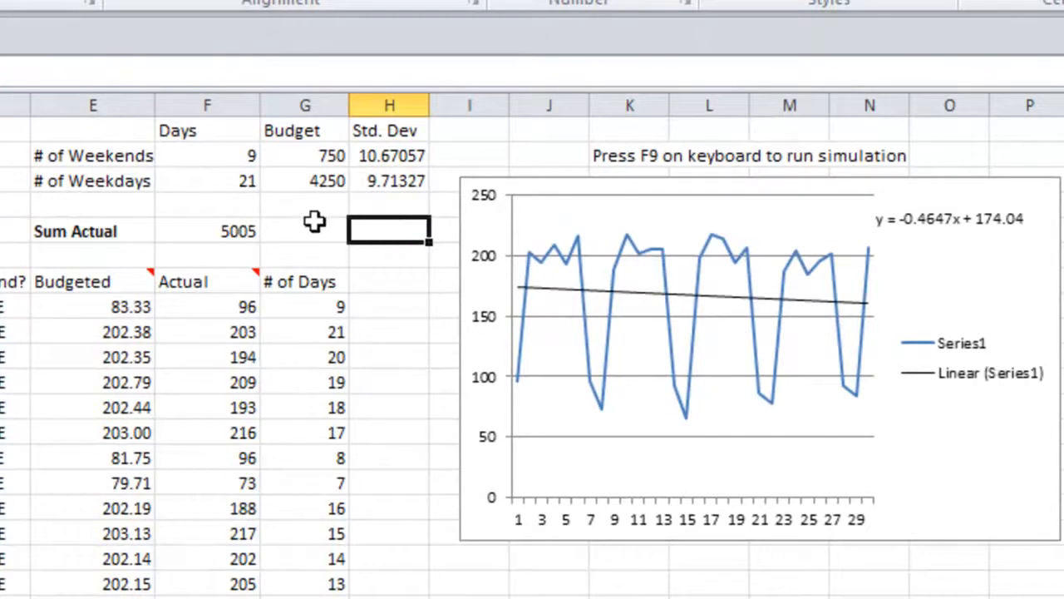
# Step: Recalculate the simulation six times with F9, totals landing between 4,986 and 5,017
pyautogui.press('f9')
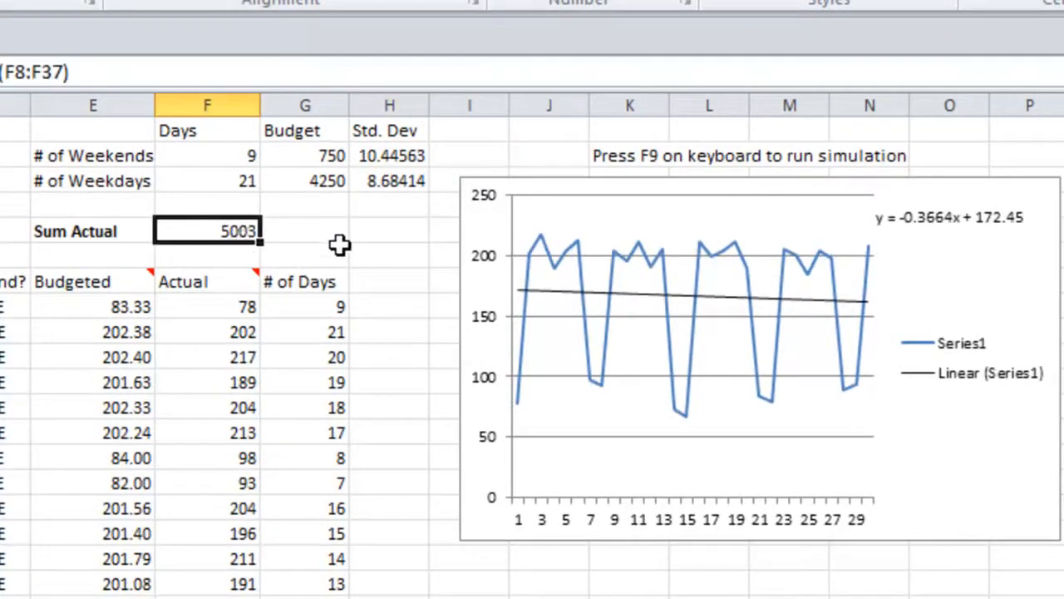
pyautogui.press('f9')
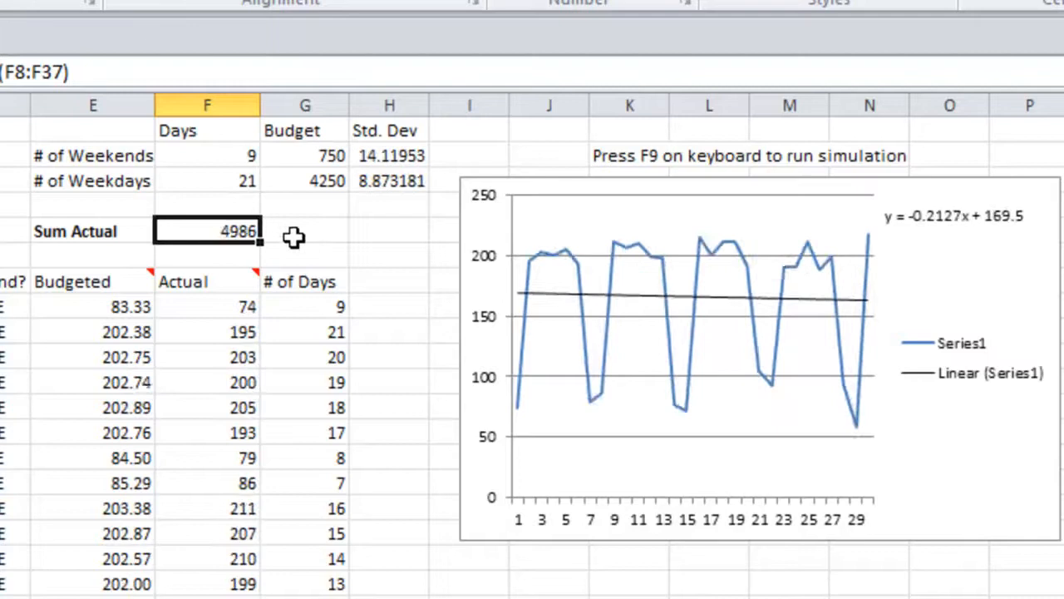
pyautogui.press('f9')
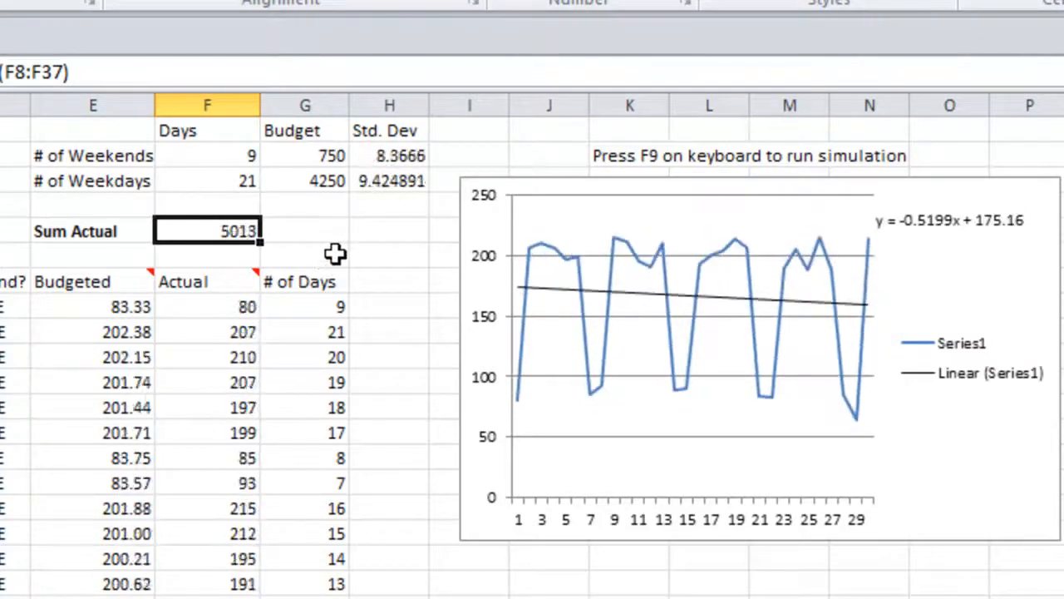
pyautogui.press('f9')
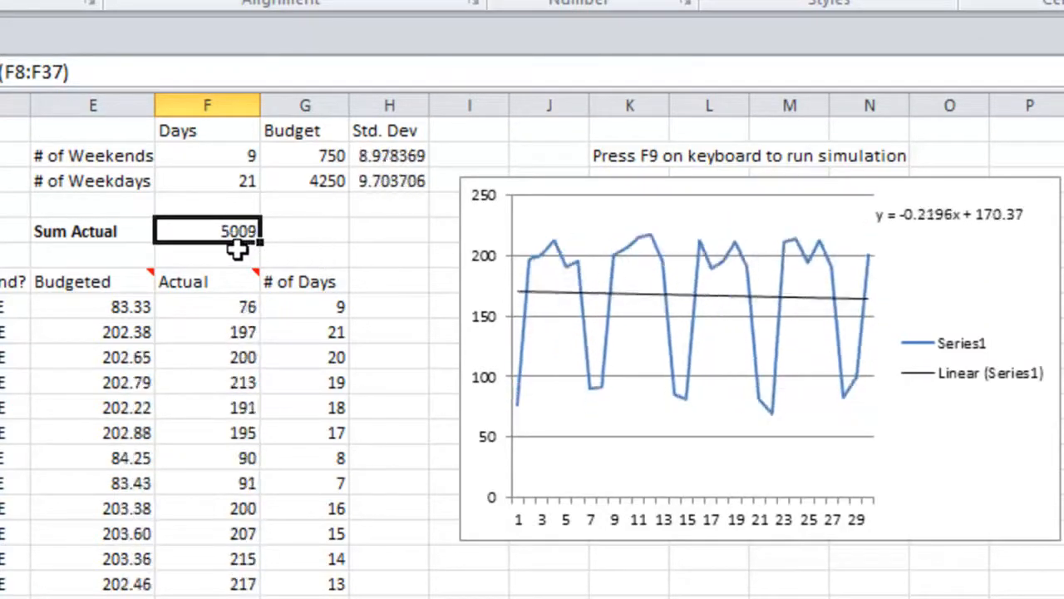
pyautogui.press('f9')
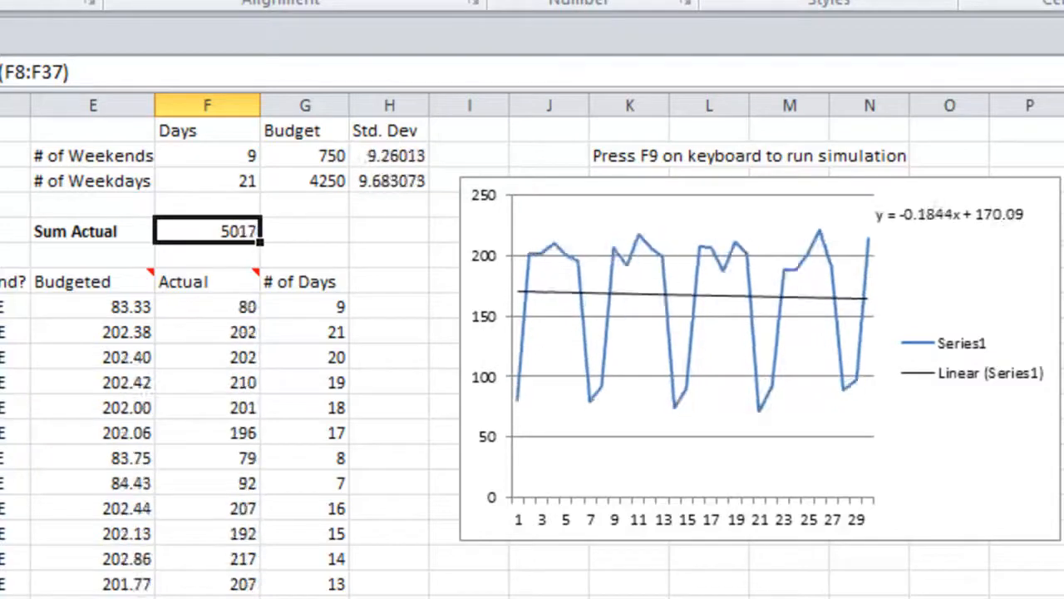
pyautogui.press('f9')
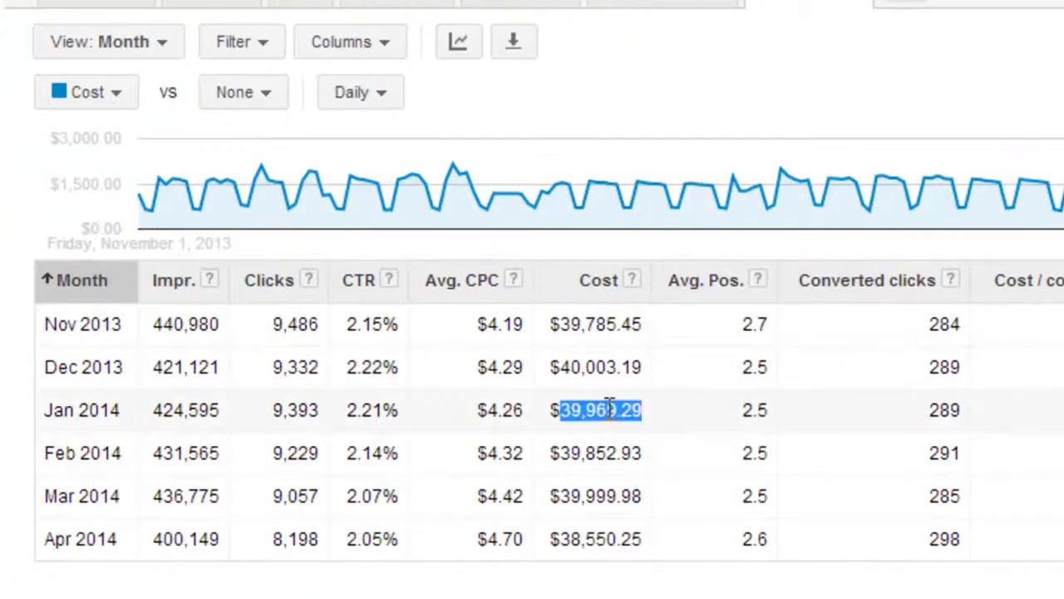
pyautogui.moveTo(674, 369)
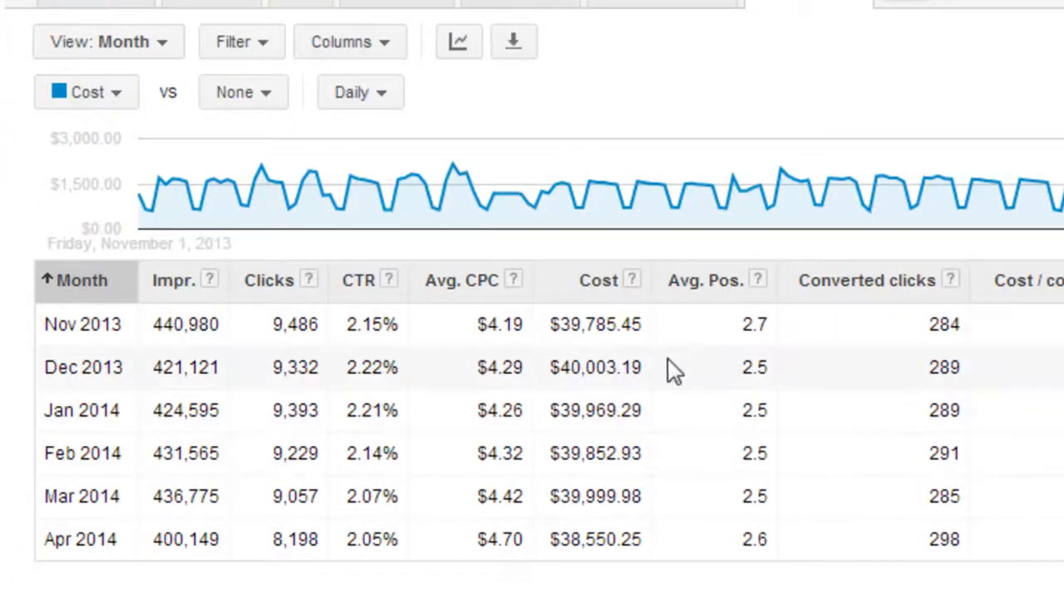
pyautogui.moveTo(673, 389)
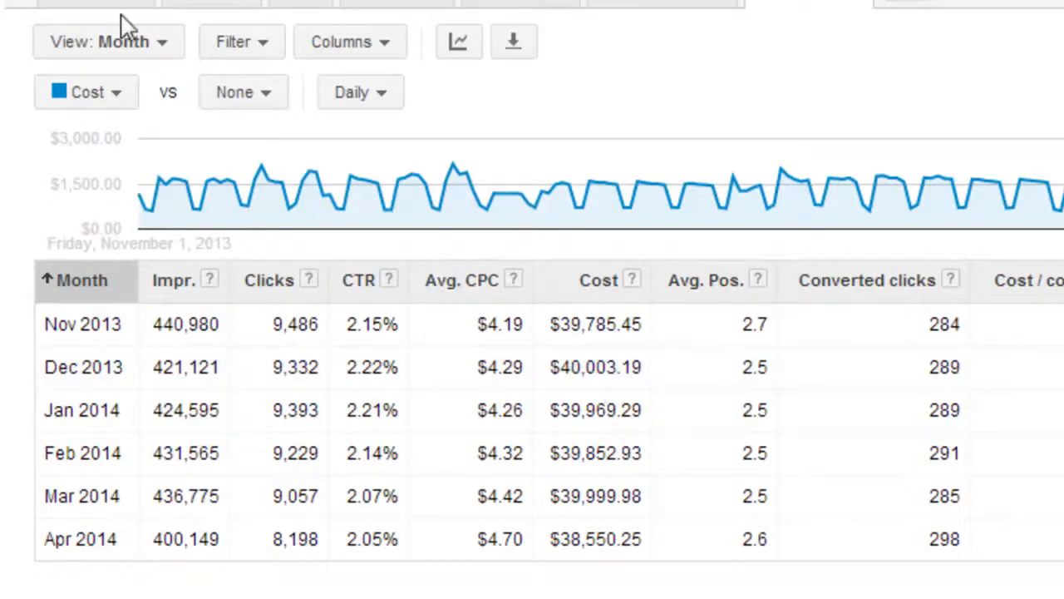
pyautogui.moveTo(636, 409)
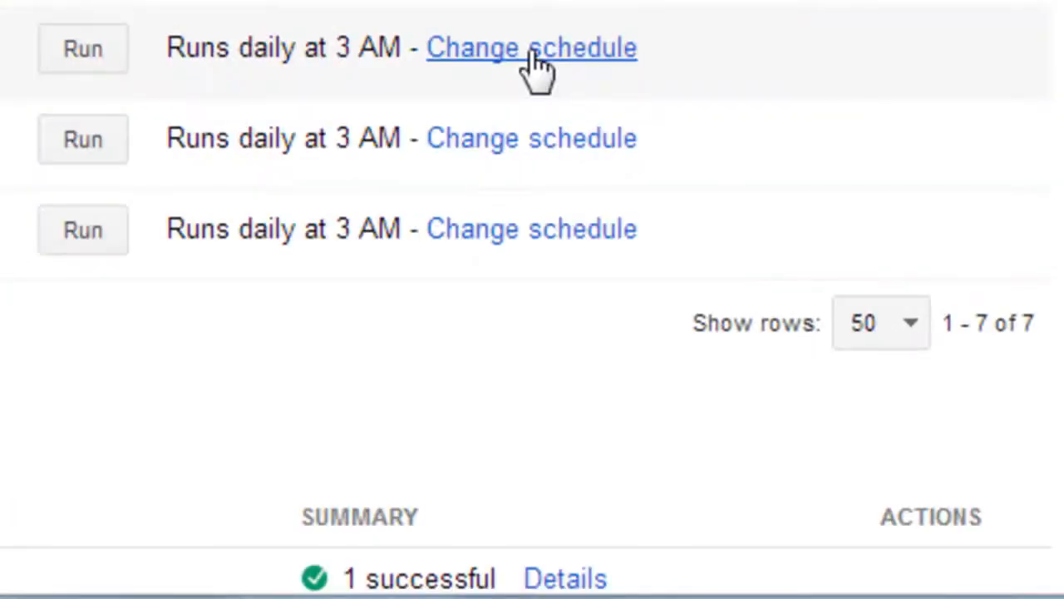
pyautogui.moveTo(462, 50)
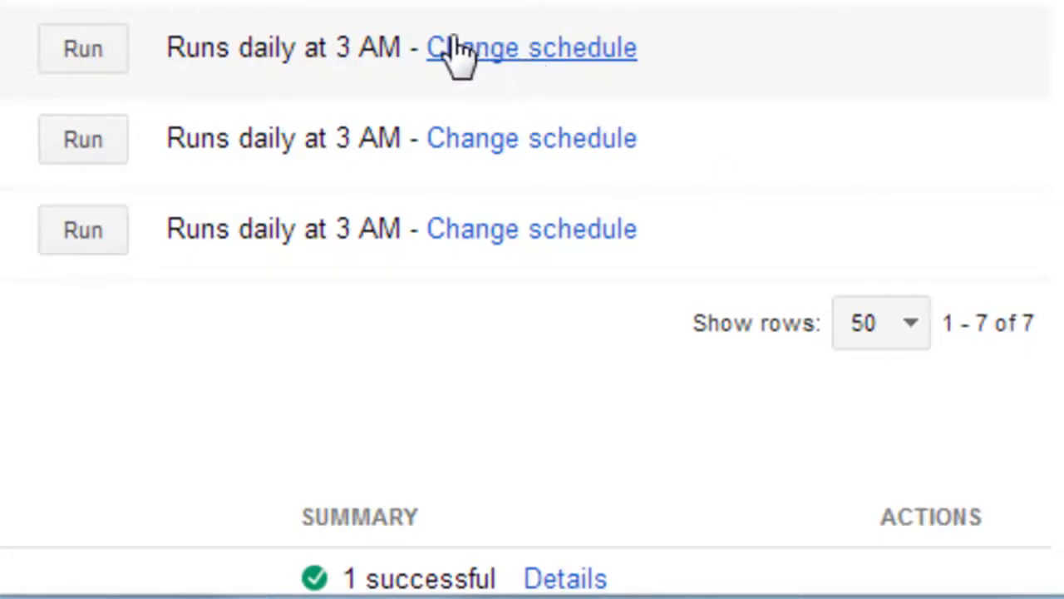
pyautogui.moveTo(535, 66)
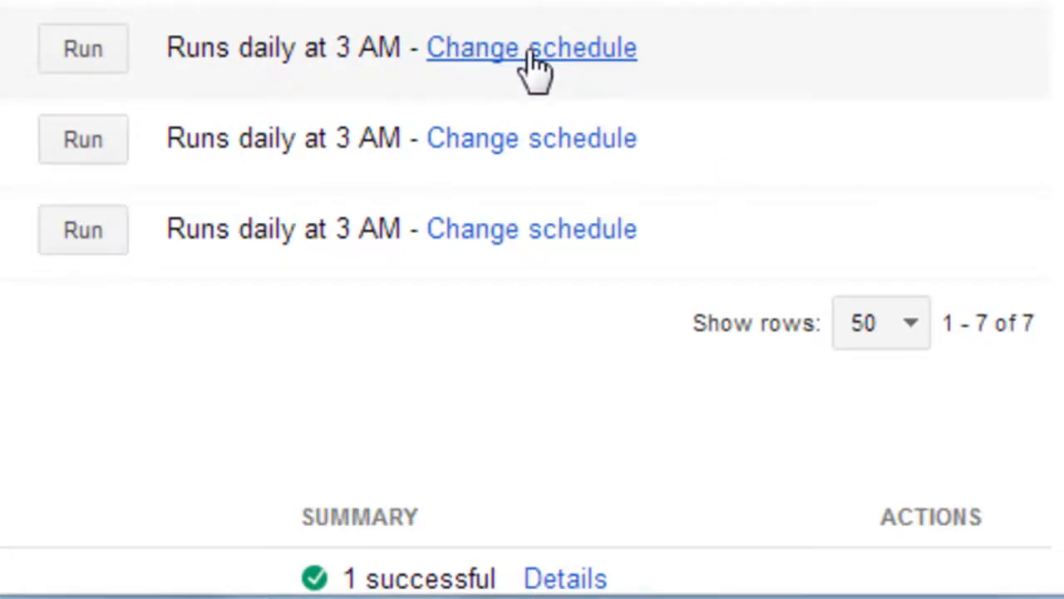
pyautogui.click(532, 47)
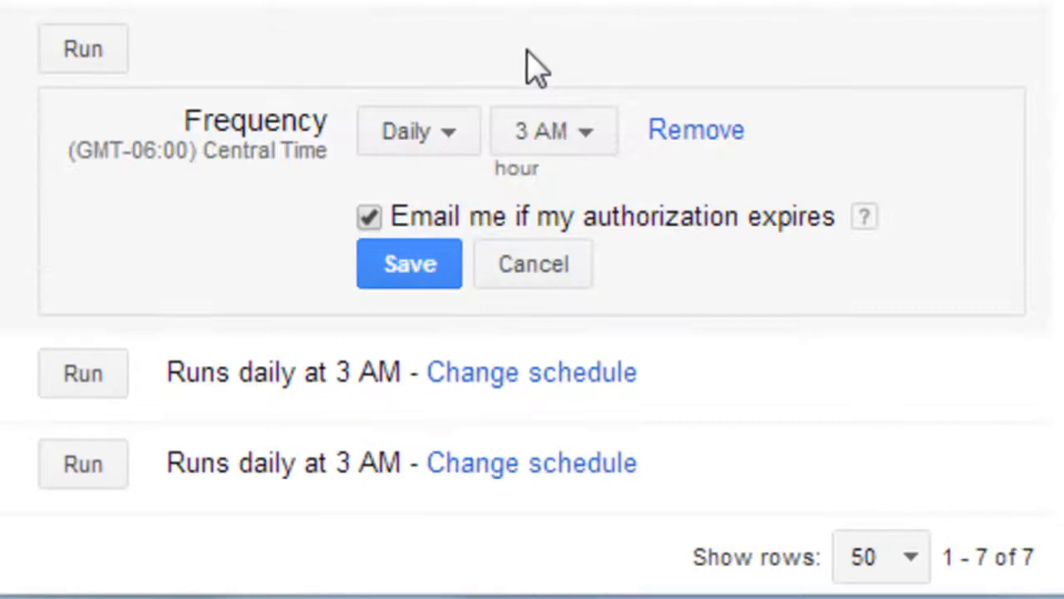
pyautogui.click(418, 129)
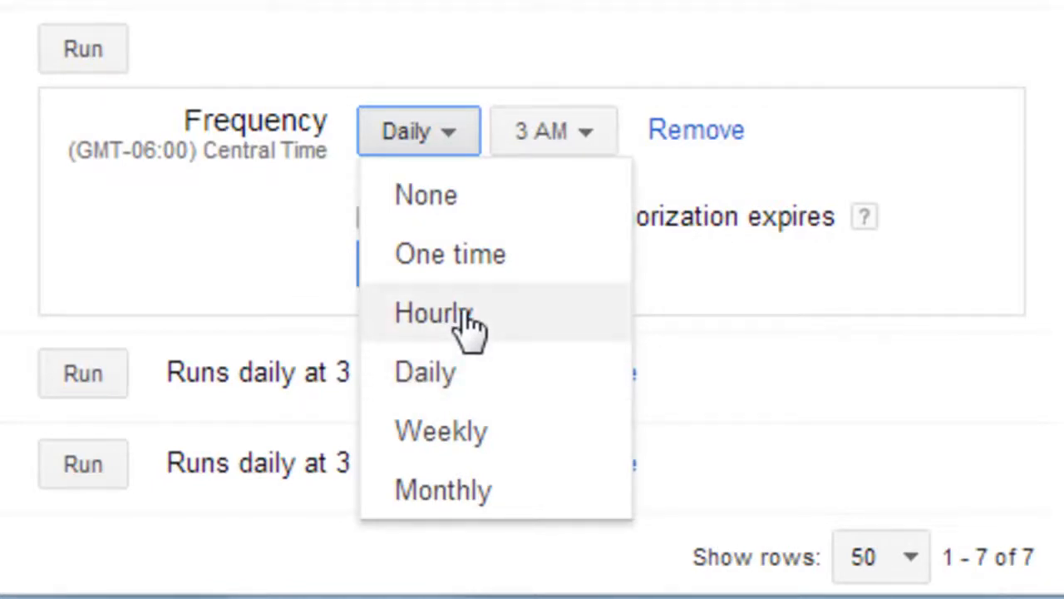
pyautogui.moveTo(357, 229)
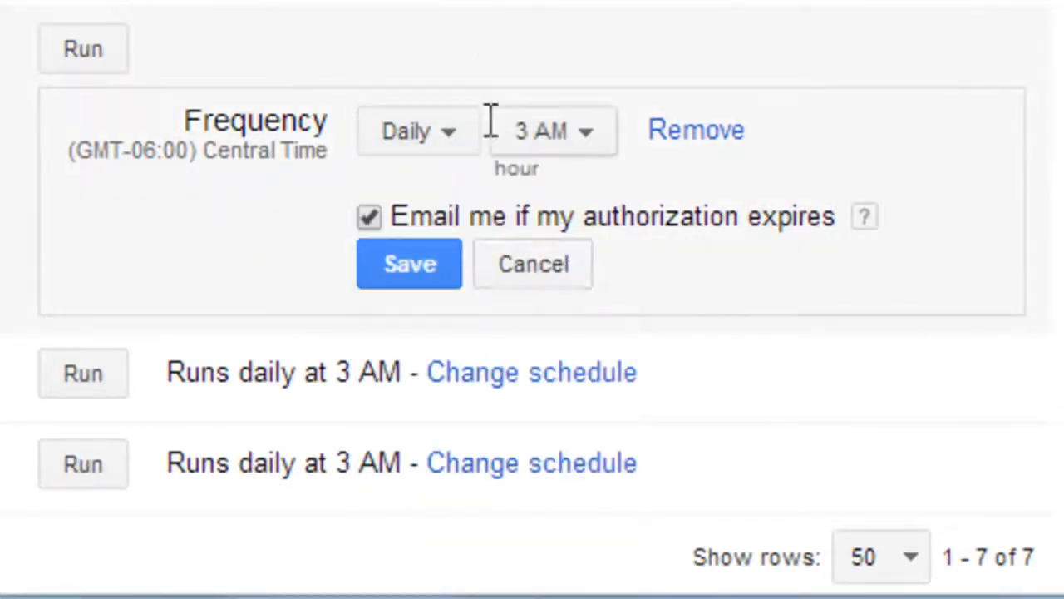
pyautogui.click(409, 263)
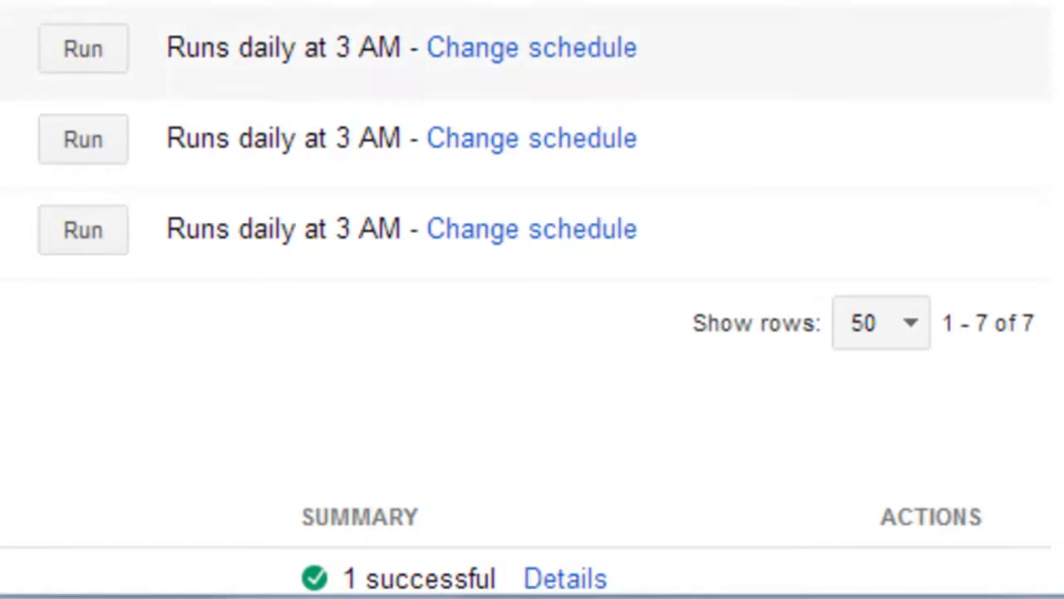
pyautogui.moveTo(399, 54)
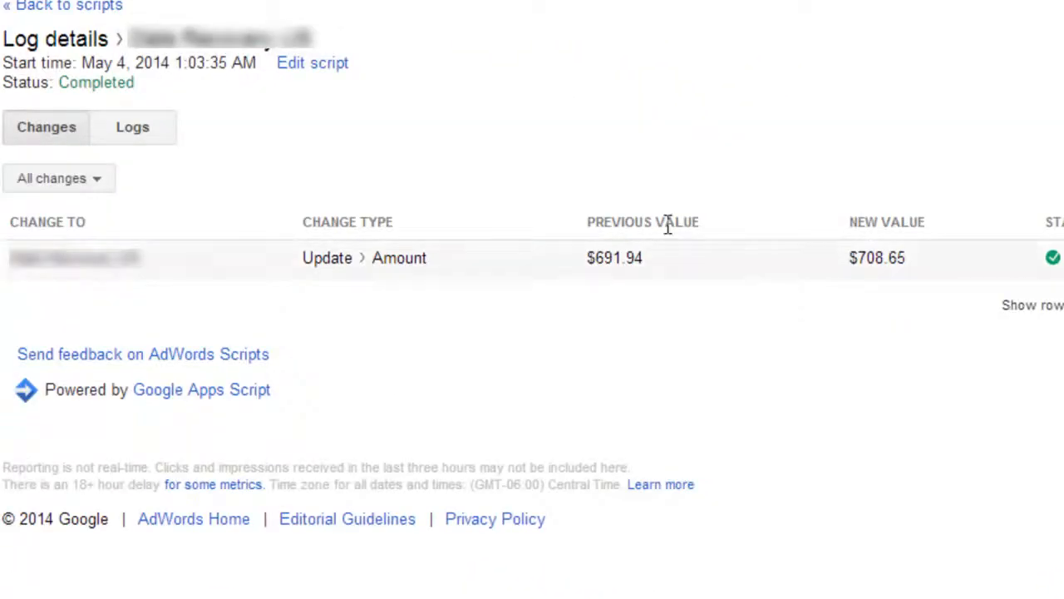
pyautogui.moveTo(92, 229)
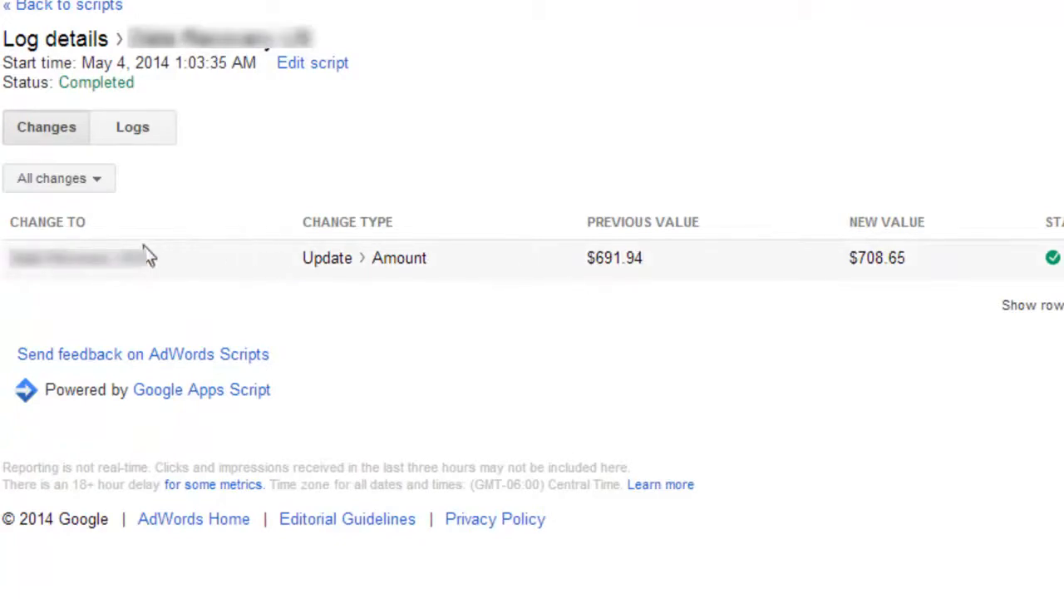
# Step: Highlight the previous budget $691.94 next to the updated $708.65 in the log details
pyautogui.doubleClick(614, 258)
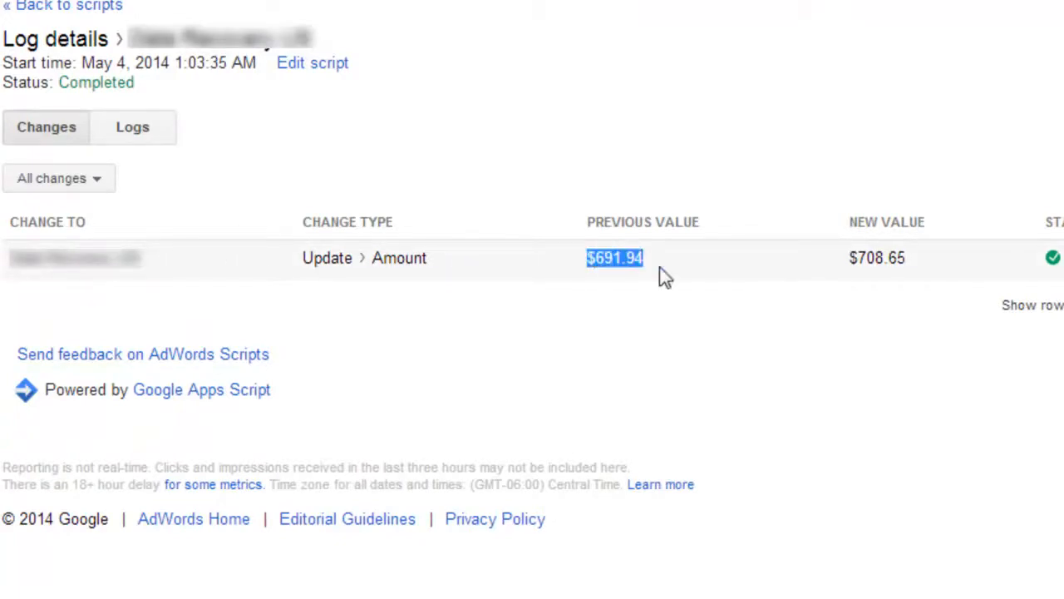
pyautogui.click(878, 258)
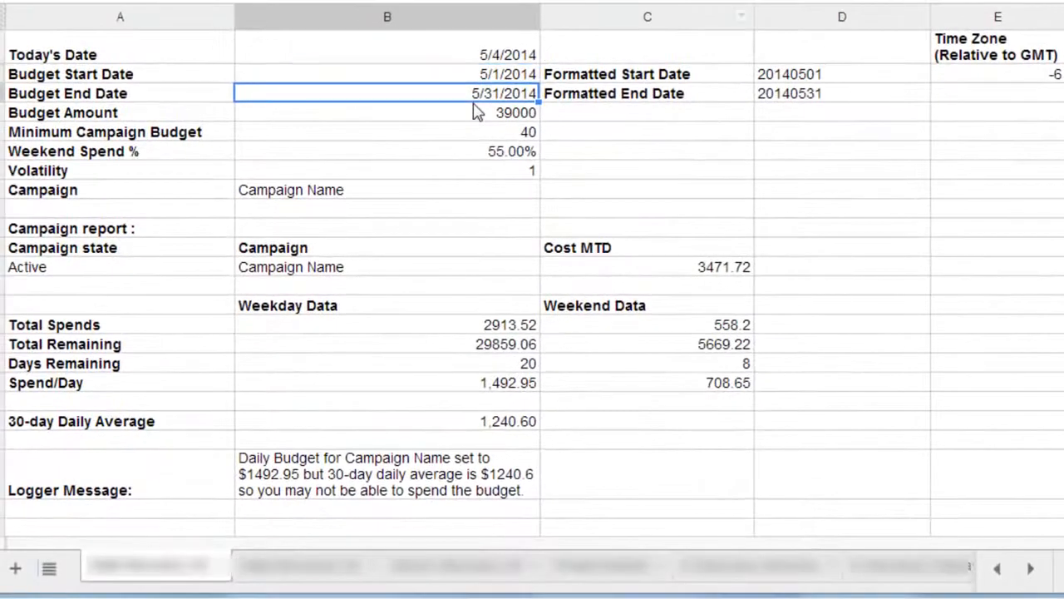
pyautogui.click(386, 73)
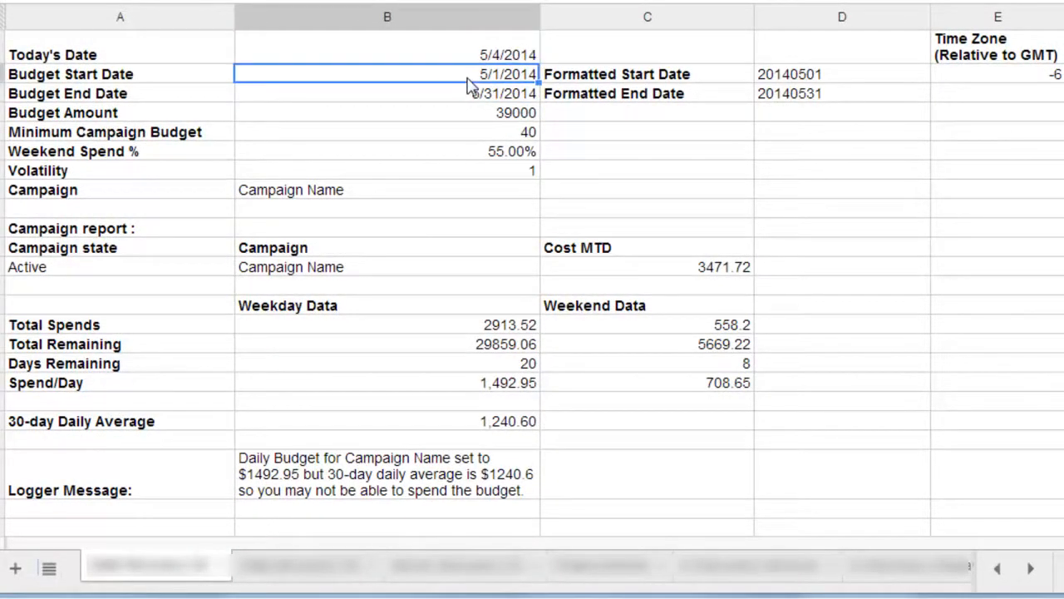
pyautogui.click(647, 113)
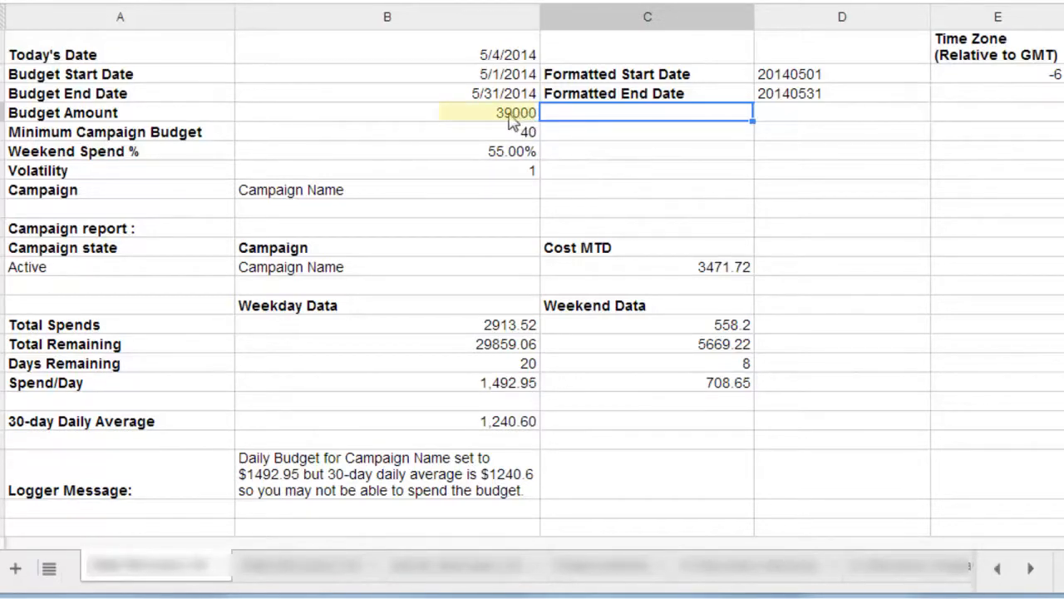
pyautogui.moveTo(622, 113)
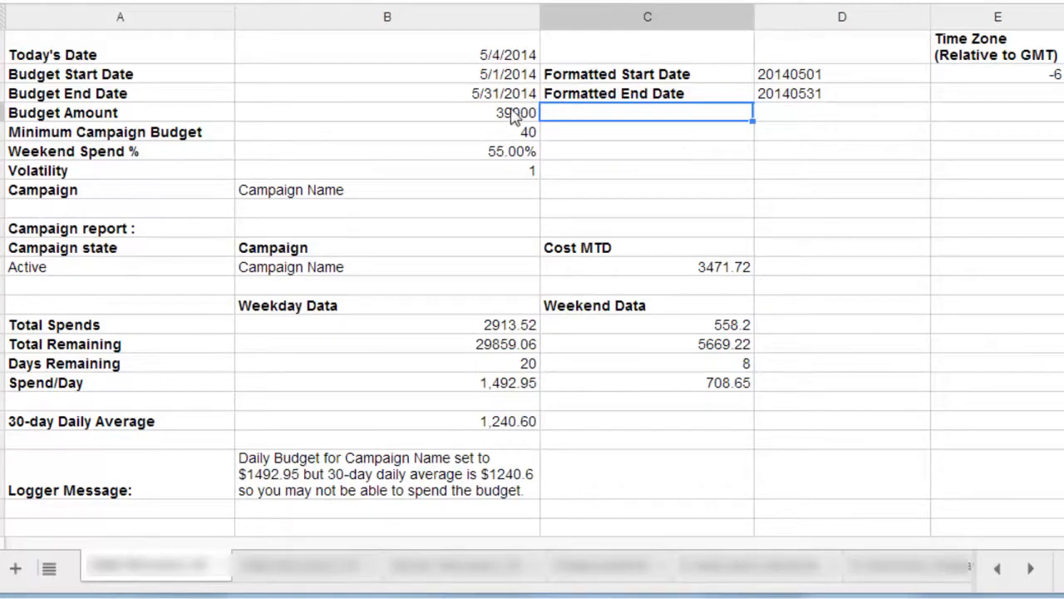
pyautogui.click(386, 113)
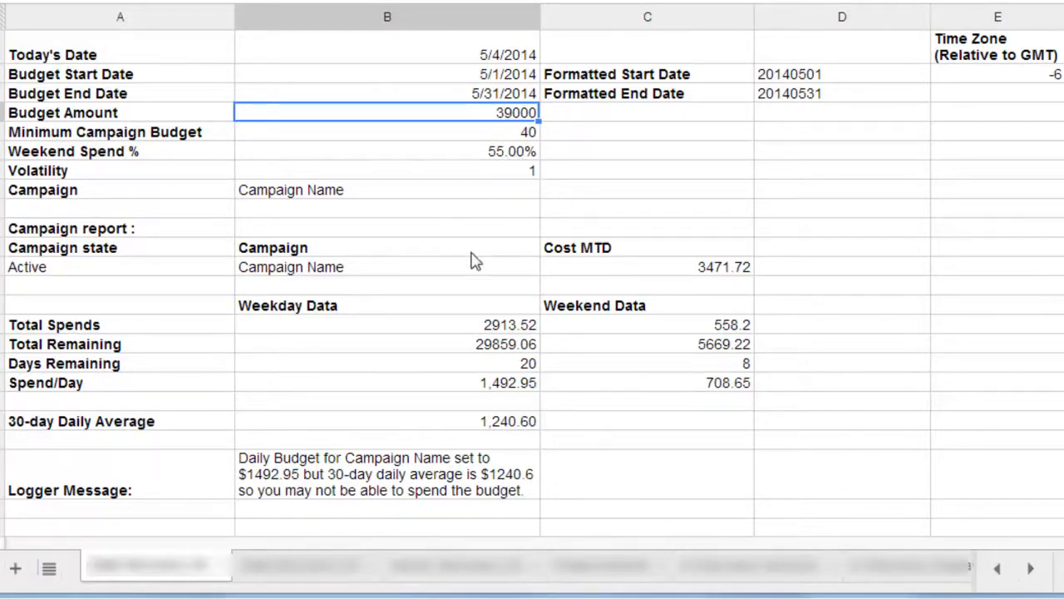
pyautogui.moveTo(512, 136)
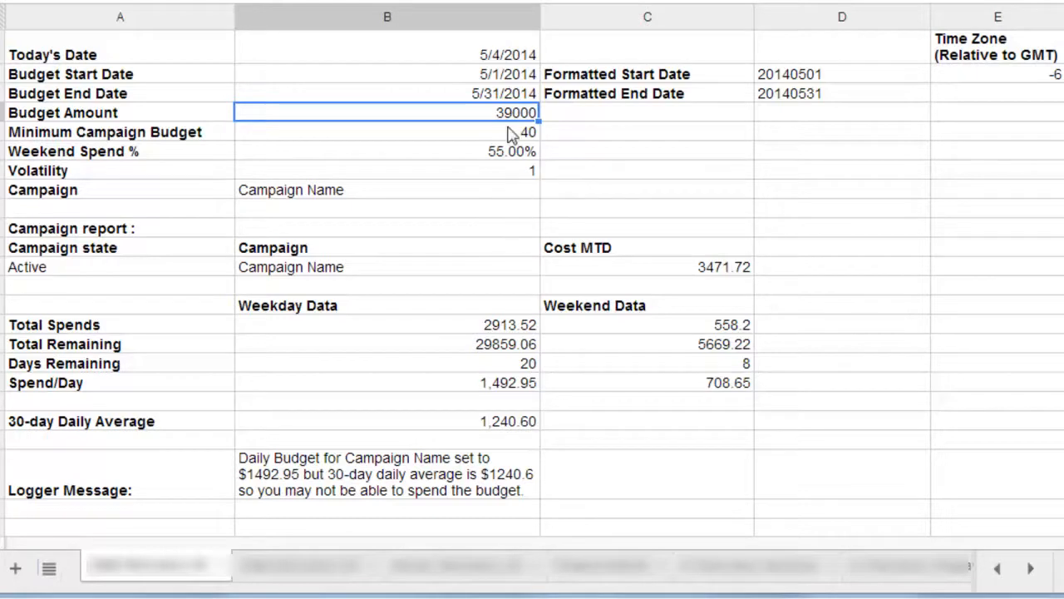
pyautogui.moveTo(496, 150)
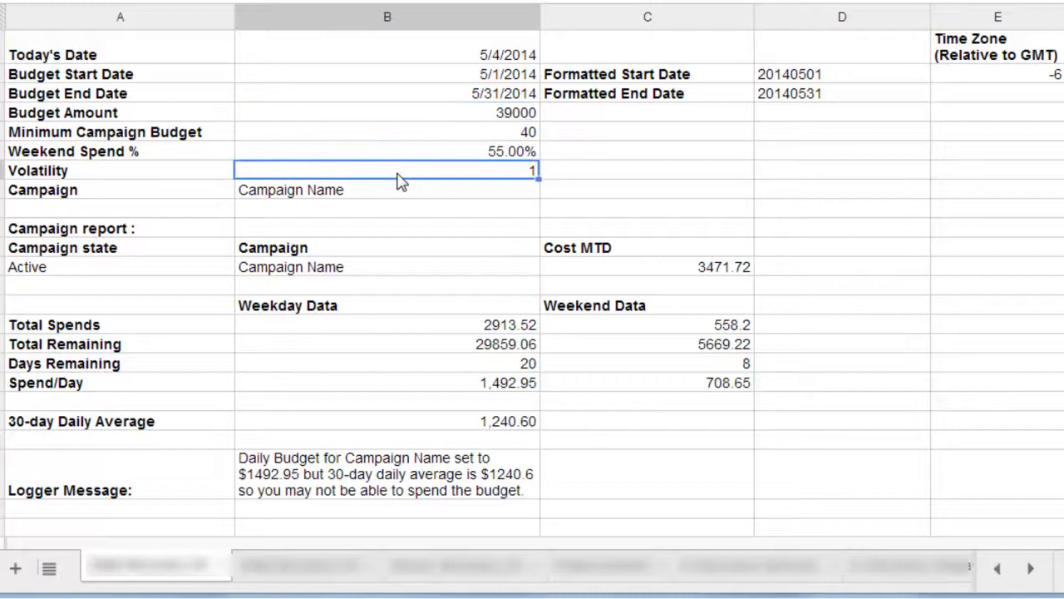
pyautogui.moveTo(474, 160)
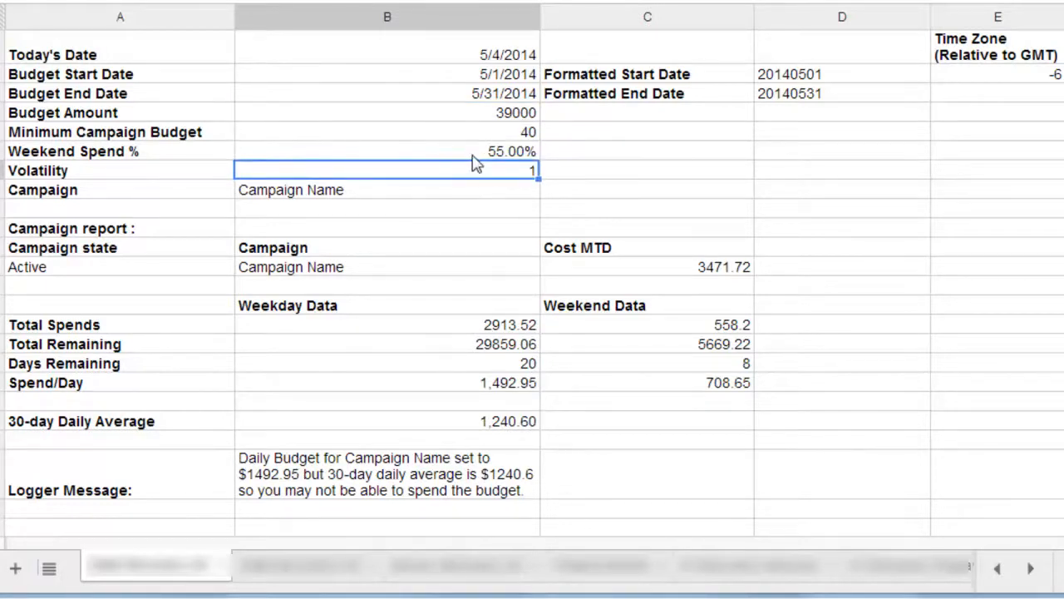
pyautogui.click(386, 151)
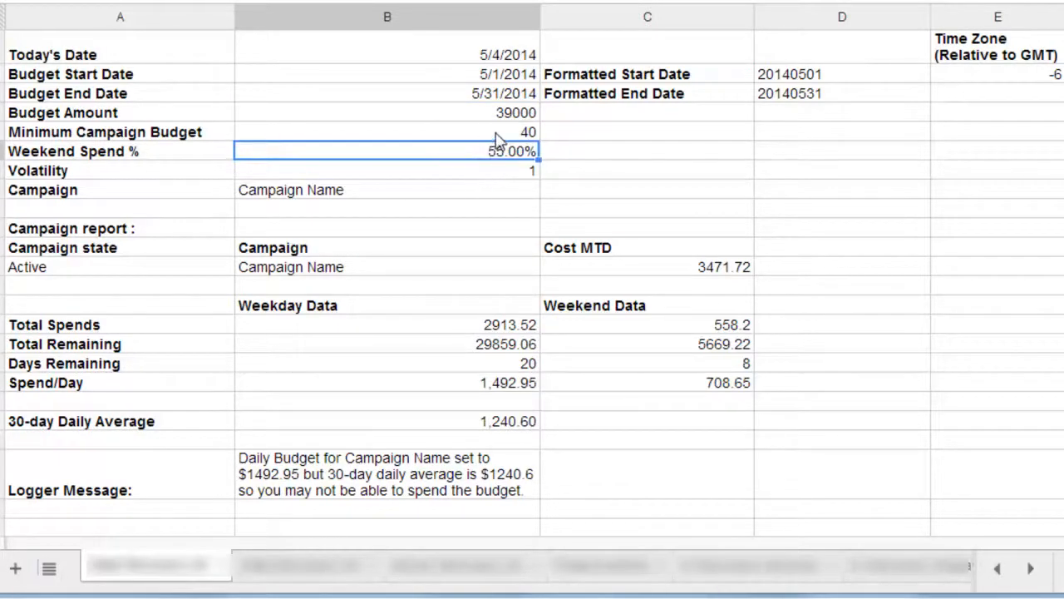
pyautogui.click(386, 131)
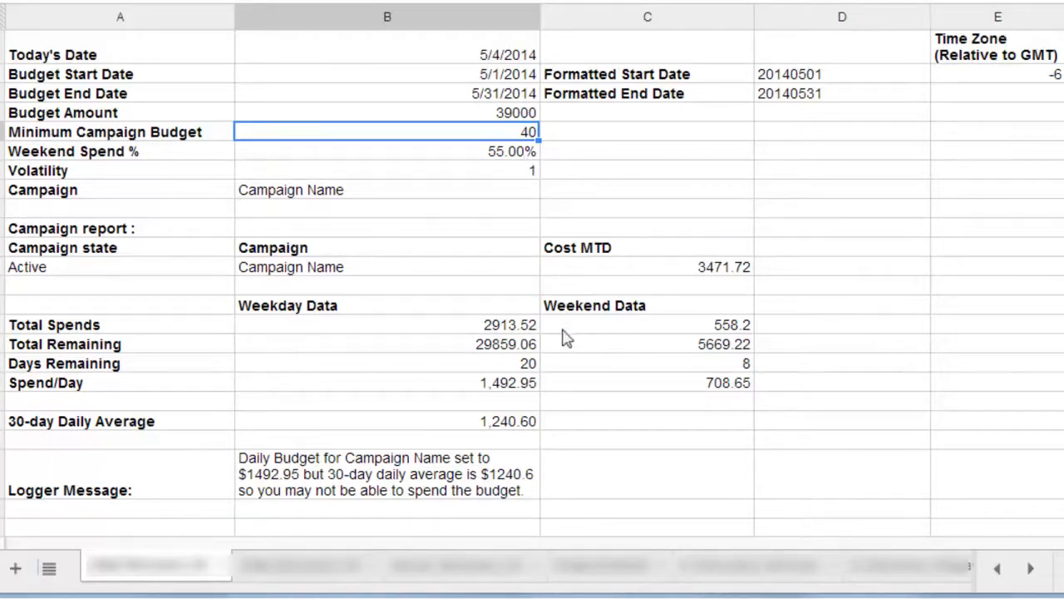
pyautogui.click(386, 325)
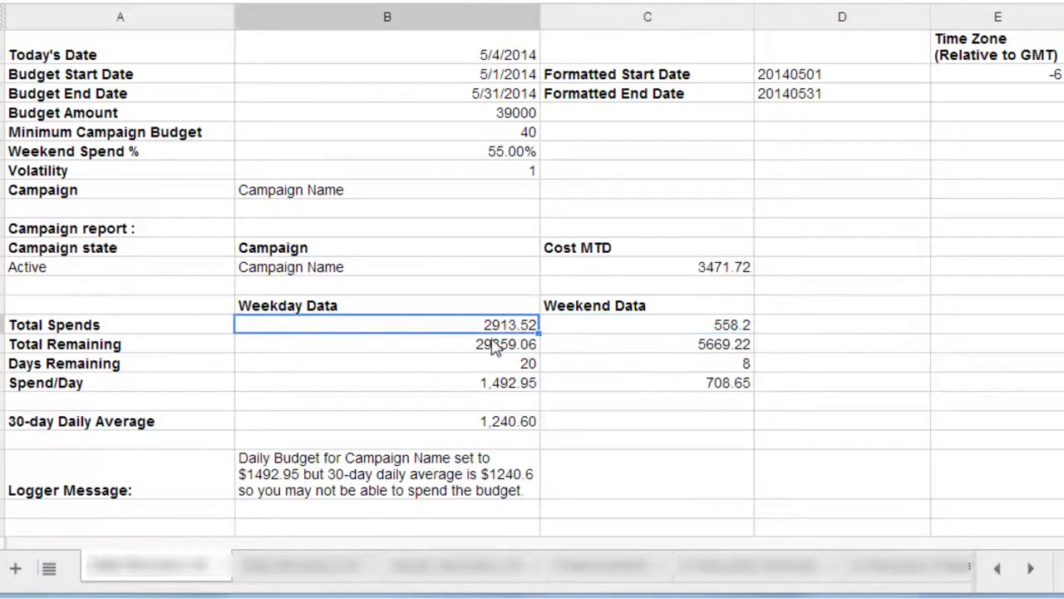
pyautogui.click(647, 343)
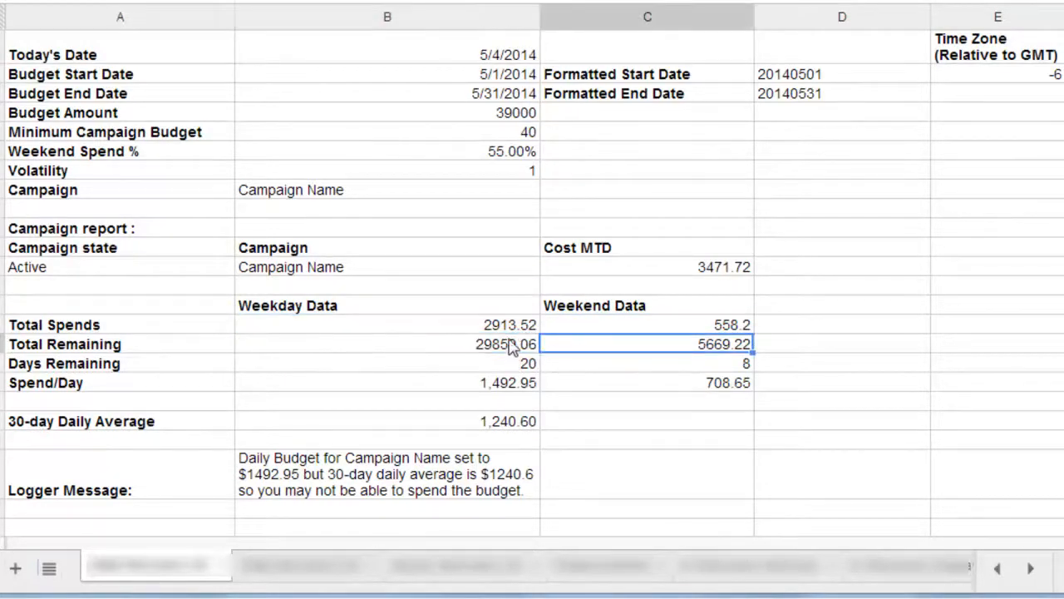
pyautogui.click(385, 362)
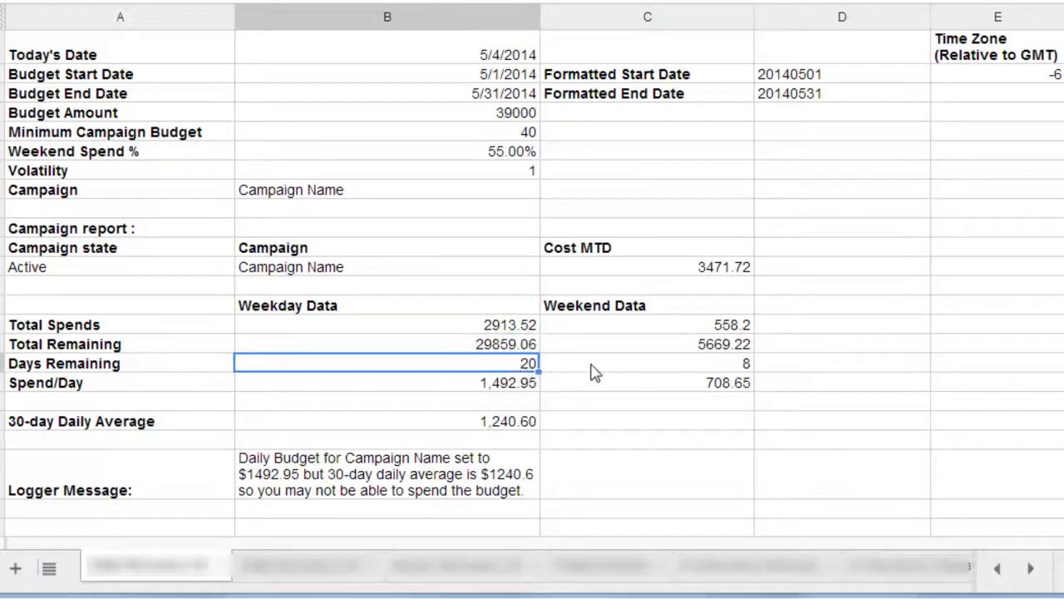
pyautogui.click(647, 363)
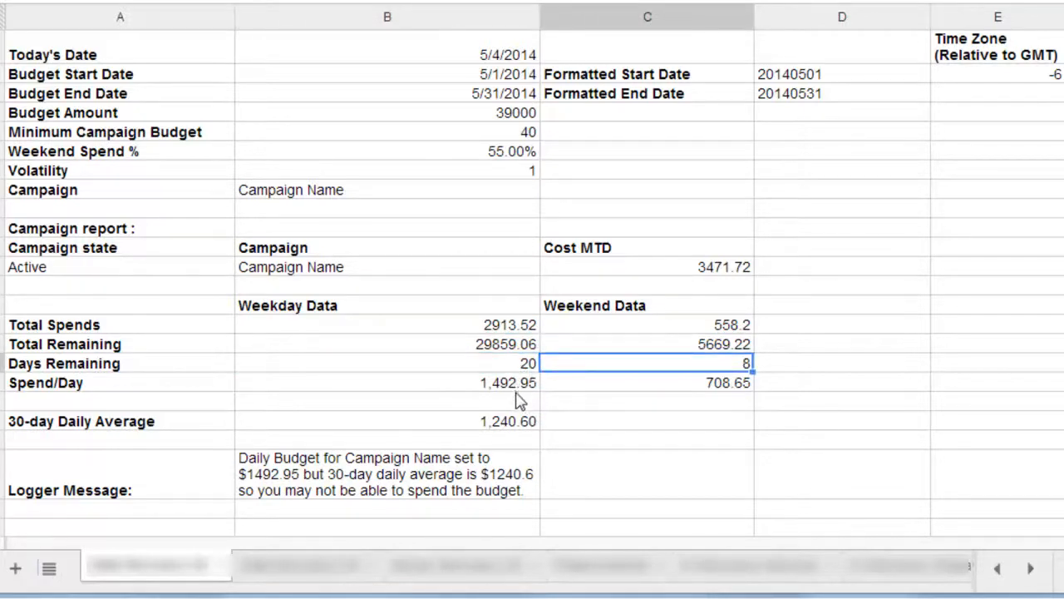
pyautogui.click(386, 383)
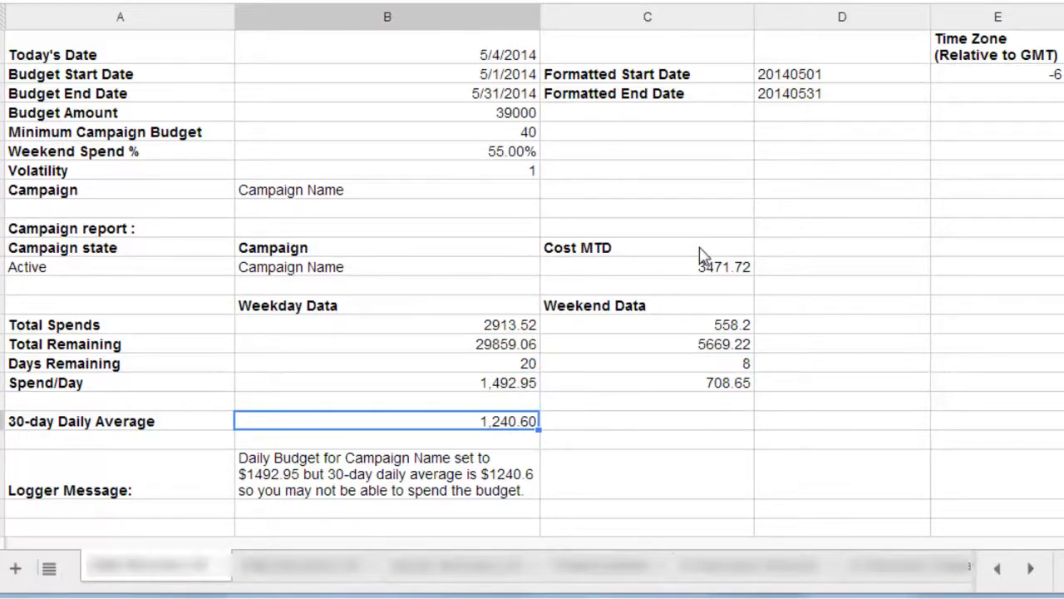
pyautogui.scroll(-3)
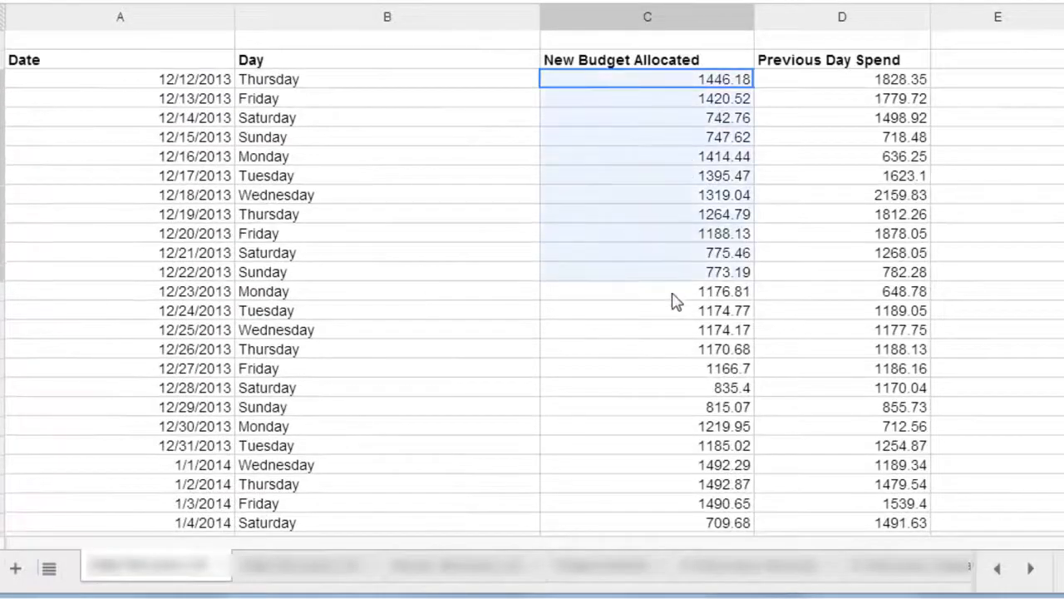
pyautogui.click(647, 232)
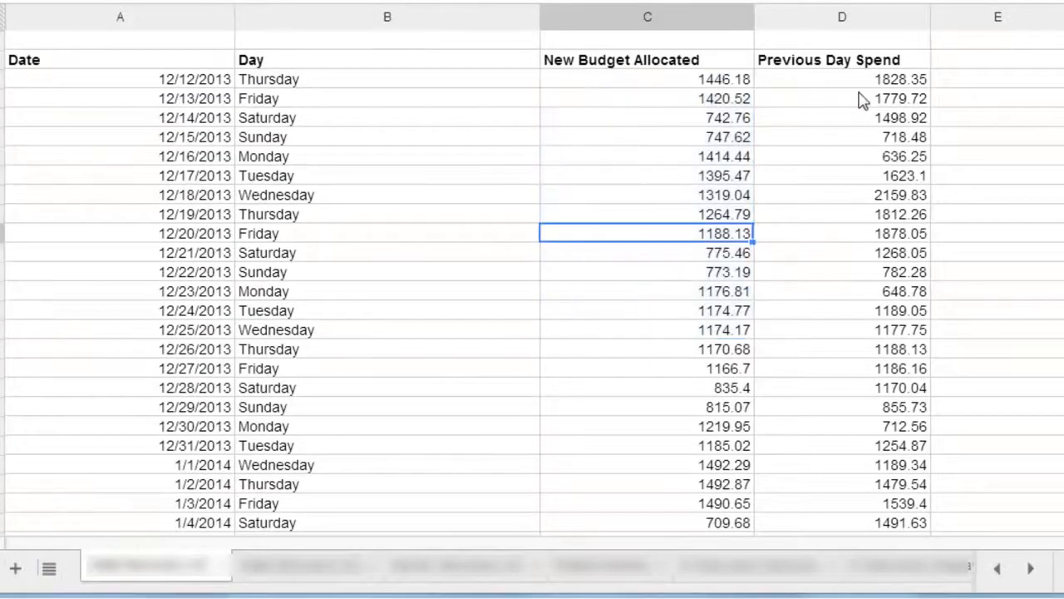
pyautogui.click(842, 80)
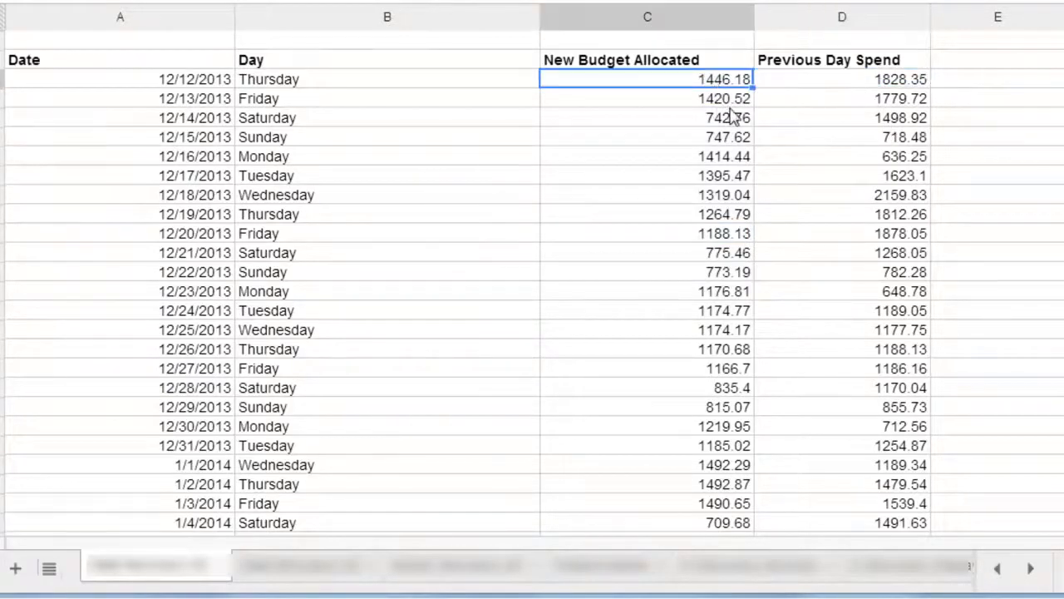
pyautogui.moveTo(757, 116)
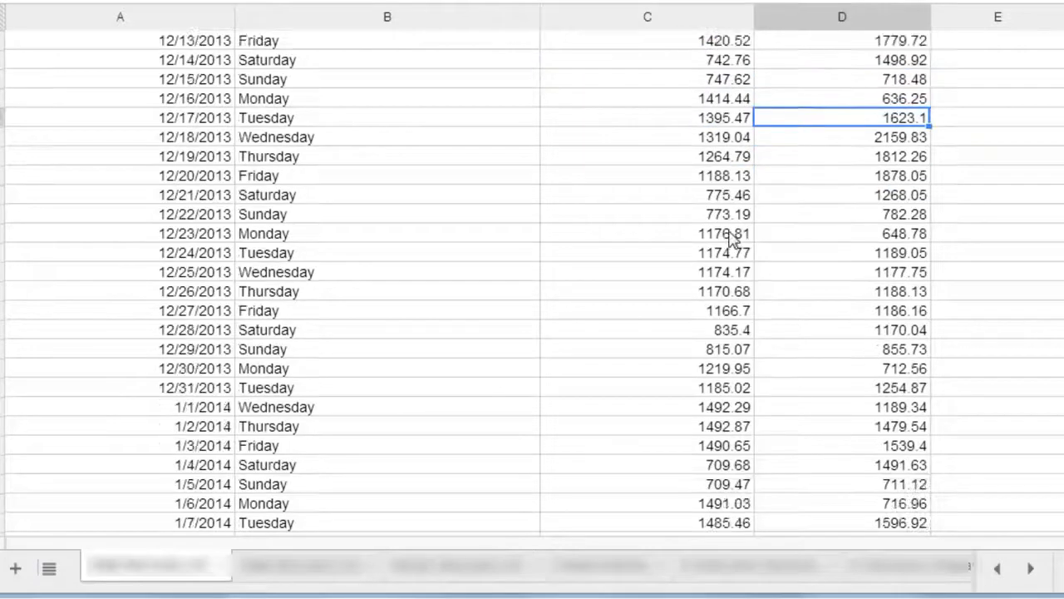
pyautogui.scroll(-3)
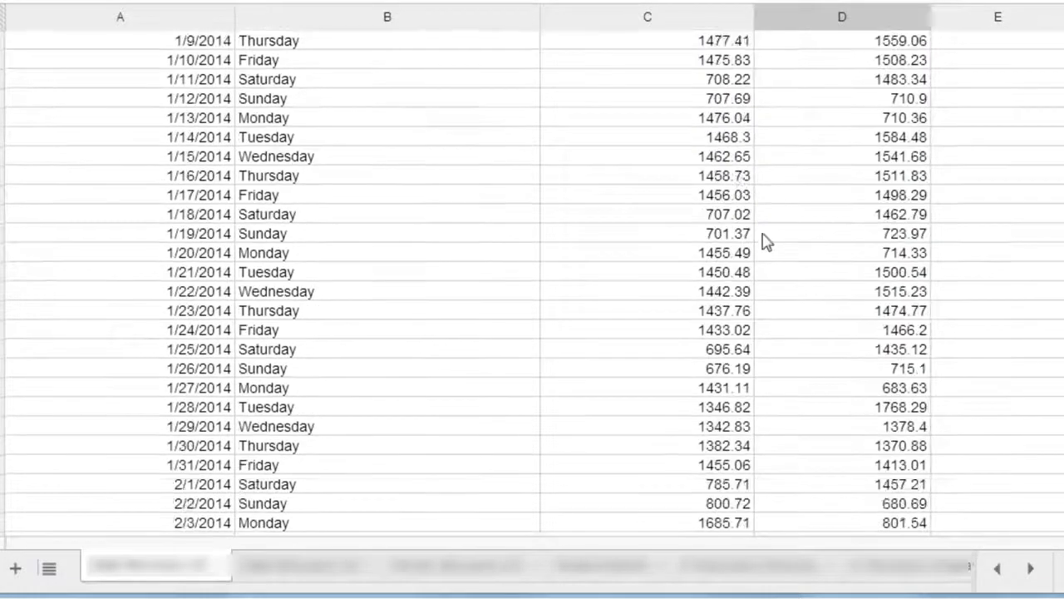
pyautogui.scroll(-3)
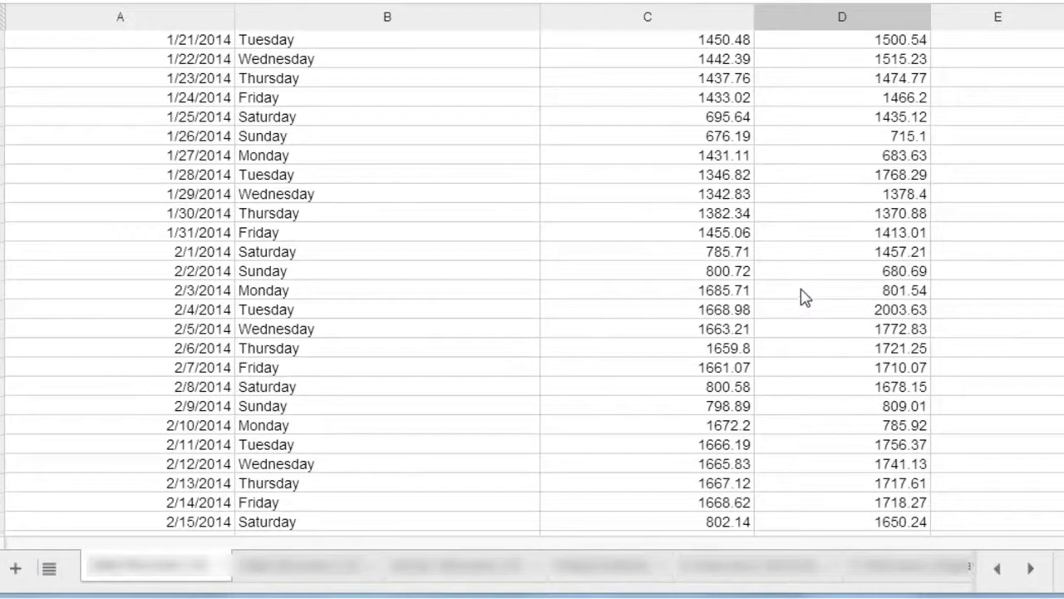
pyautogui.scroll(3)
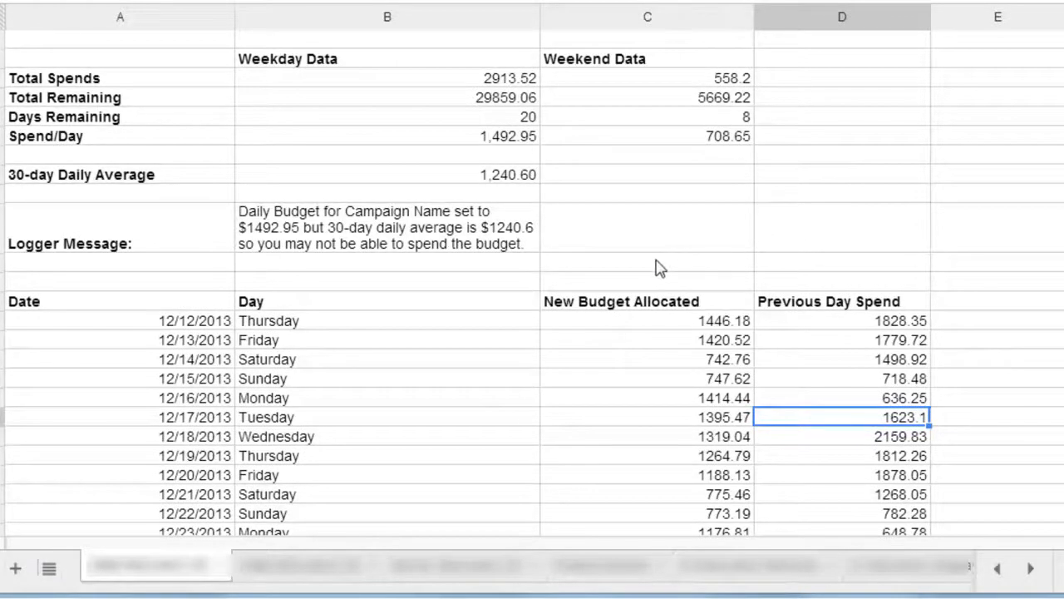
pyautogui.moveTo(479, 210)
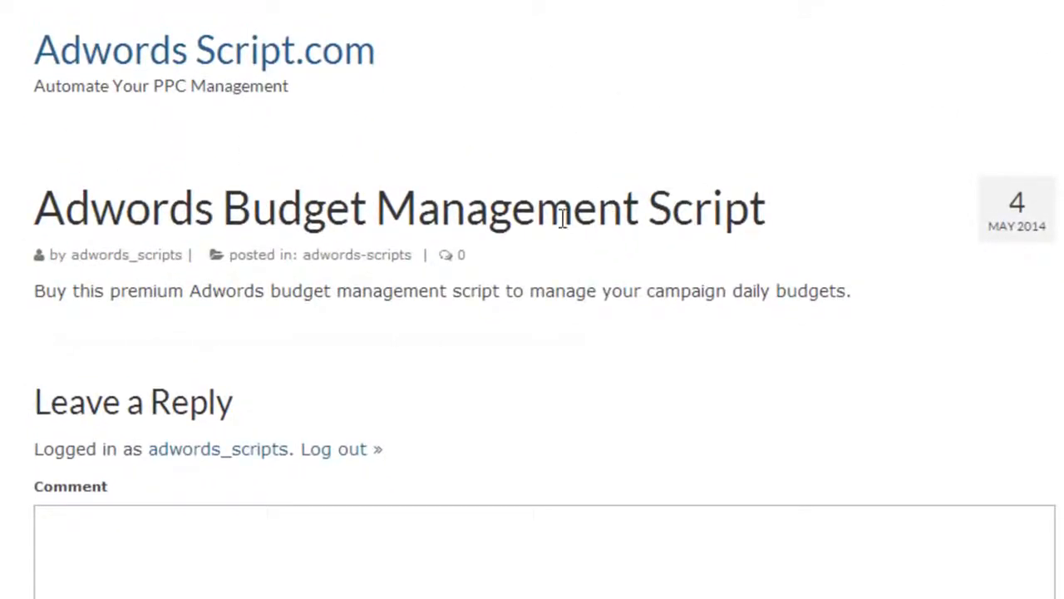
# Step: Highlight 'Adwords Budget Management Script' in the blog post title
pyautogui.moveTo(302, 208); pyautogui.dragTo(765, 208)
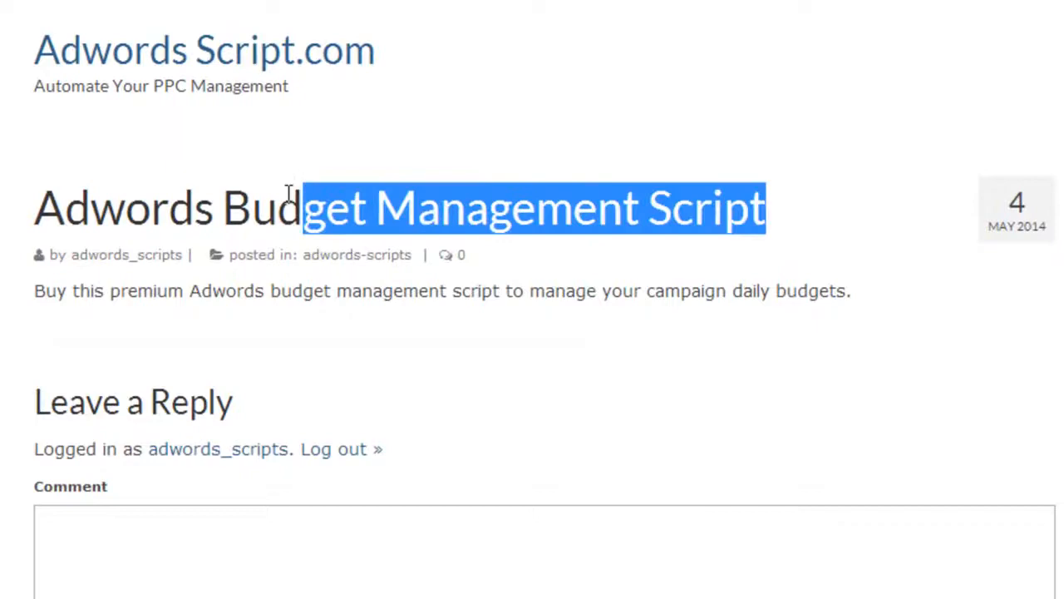